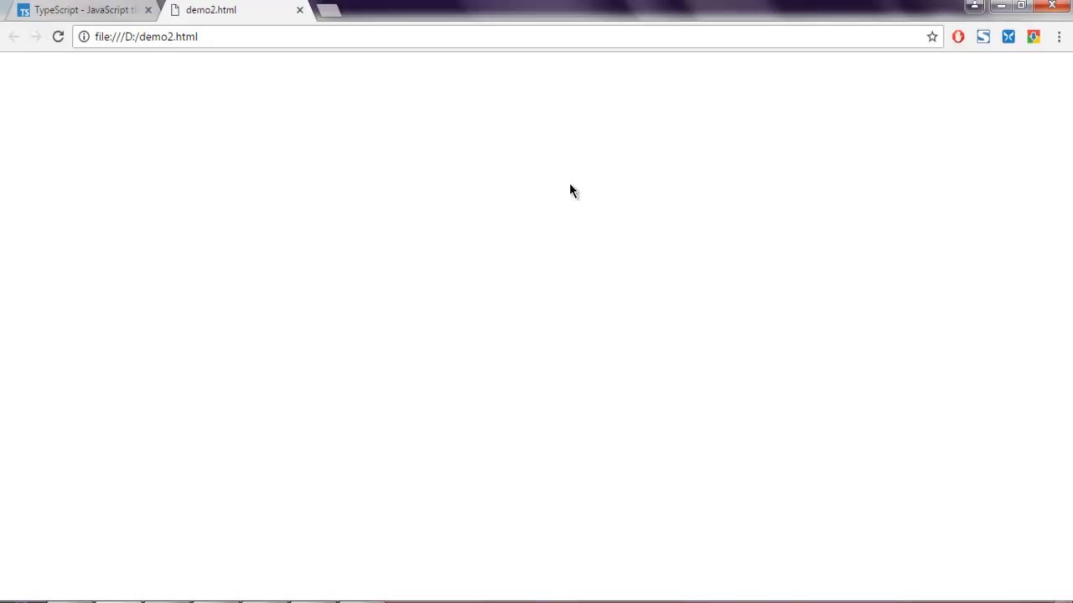
Switch Chrome from the blank demo2.html tab to the 'TypeScript - JavaScript that scales' tab
left_click(80, 9)
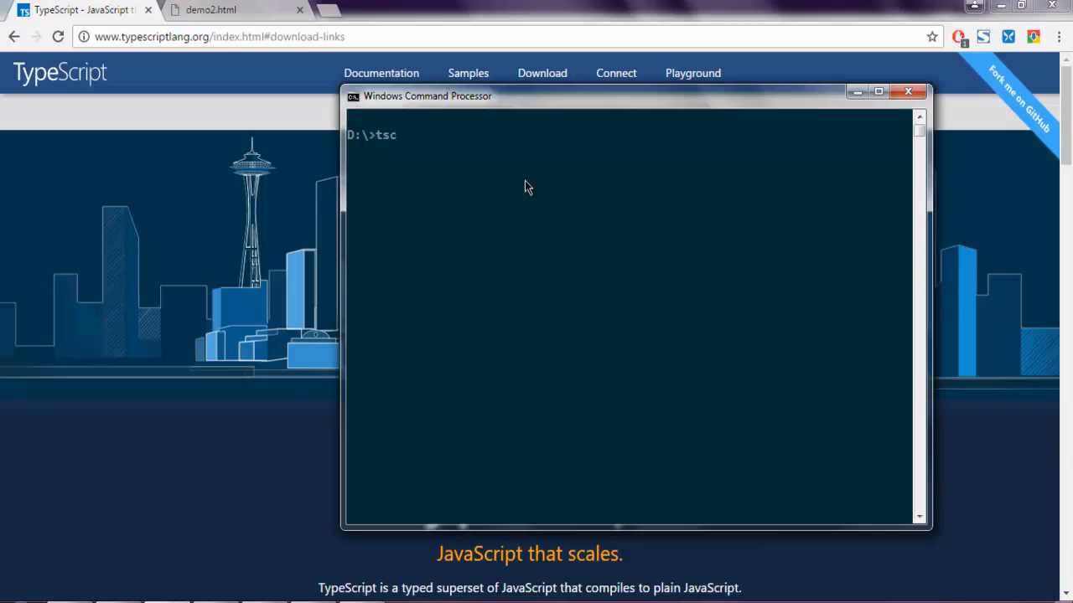
Print the installed TypeScript compiler version with tsc -v
type("-")
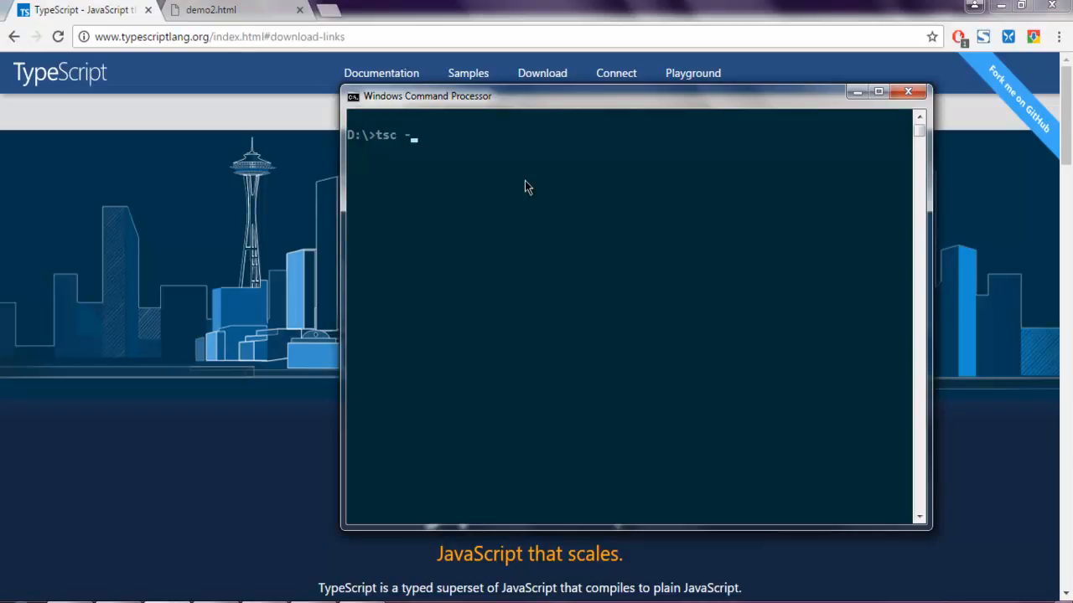
type("v")
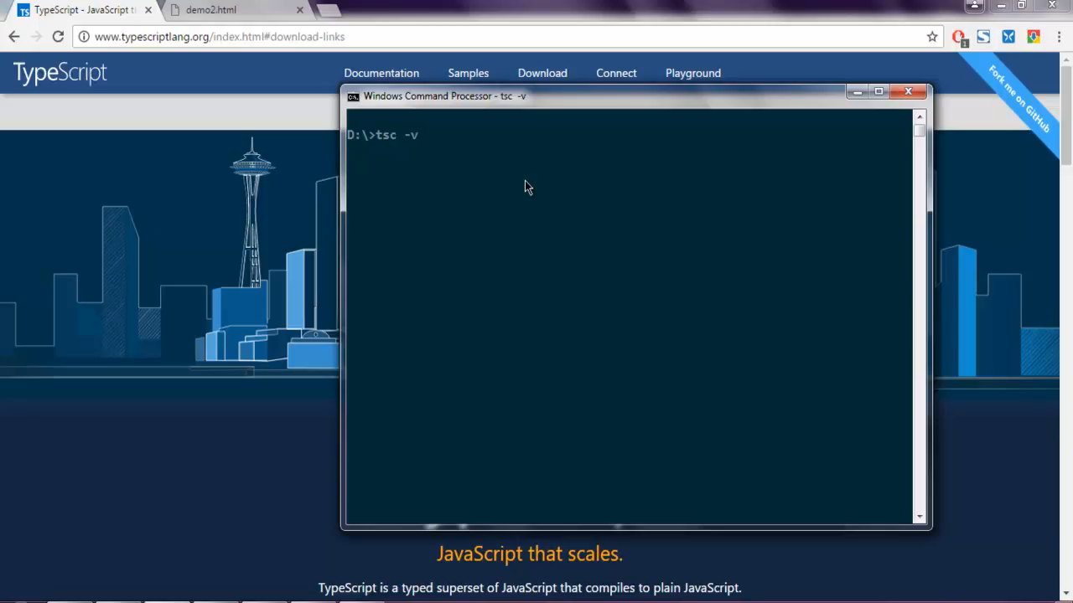
key("Return")
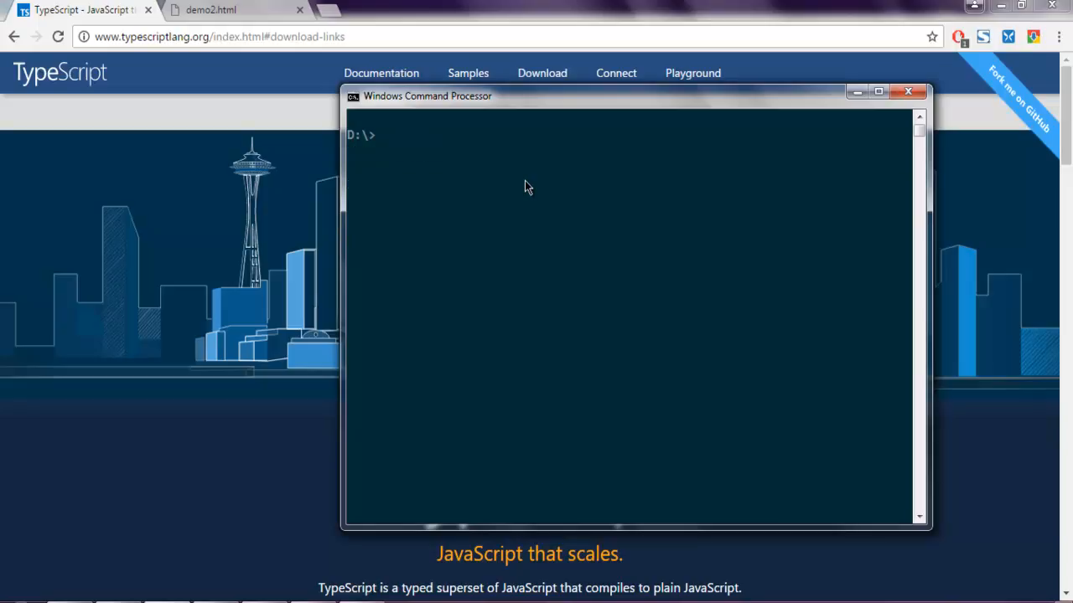
mouse_move(561, 210)
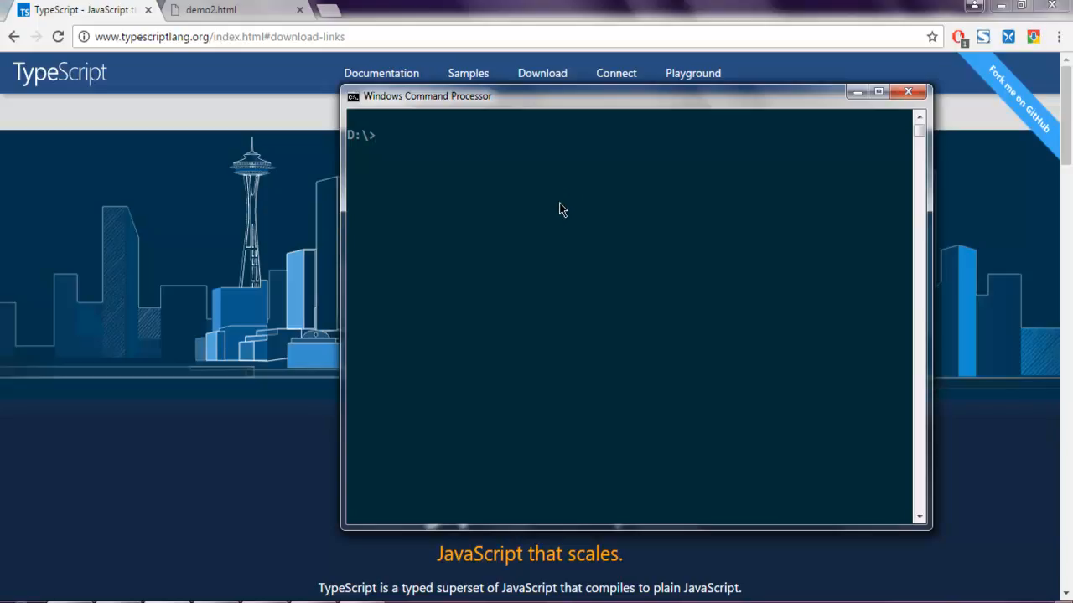
mouse_move(856, 91)
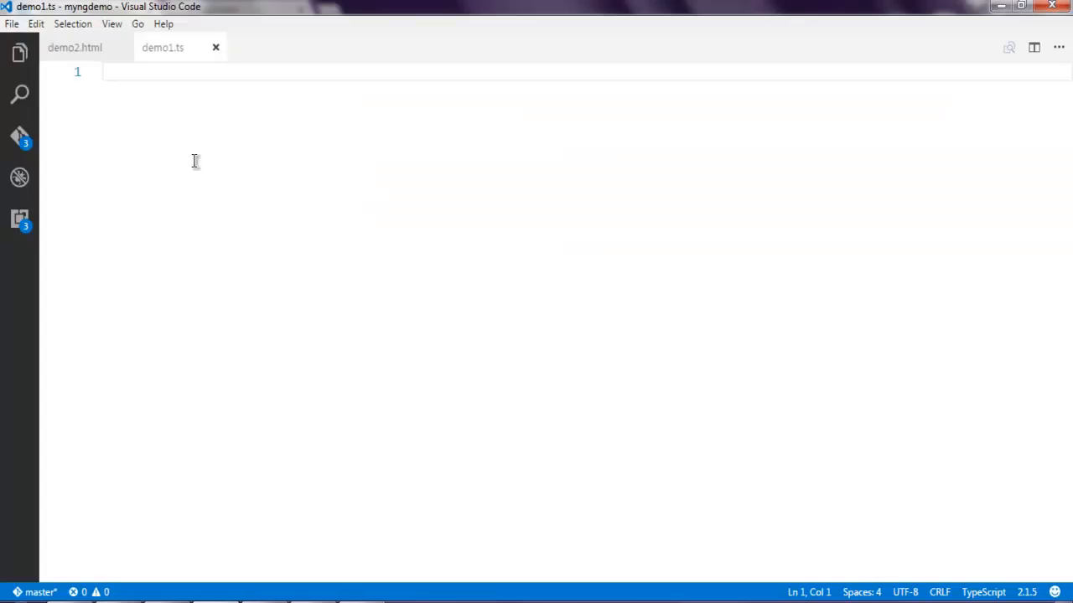
mouse_move(150, 104)
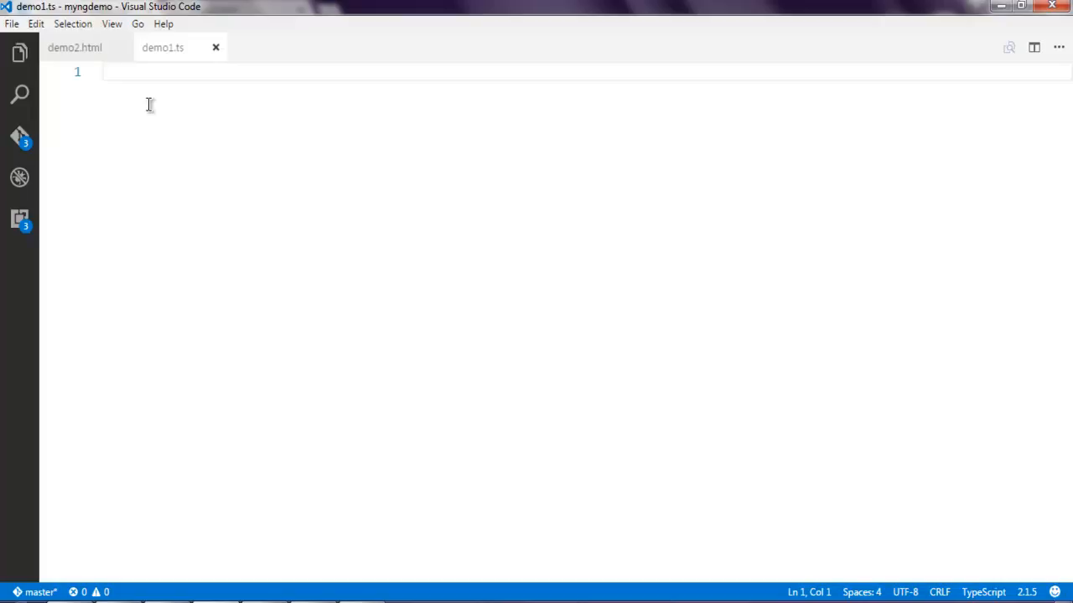
left_click(75, 47)
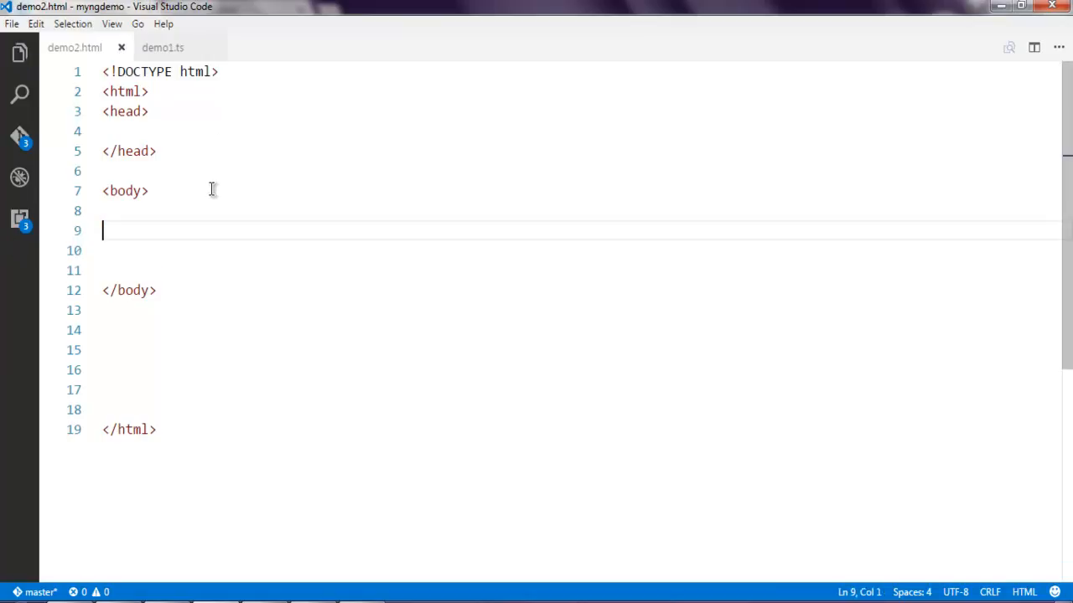
mouse_move(163, 47)
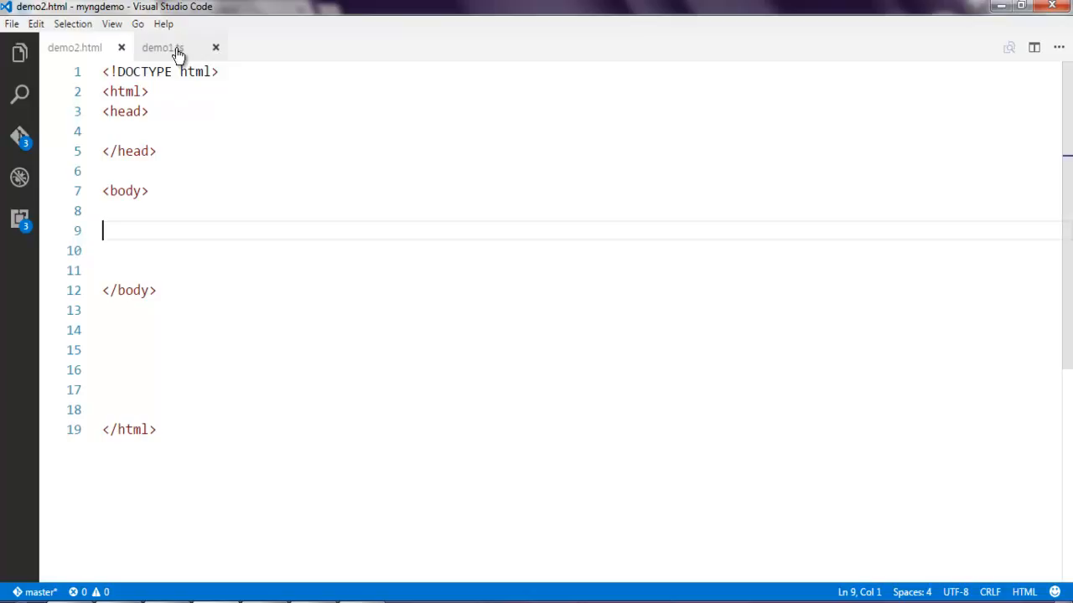
left_click(163, 47)
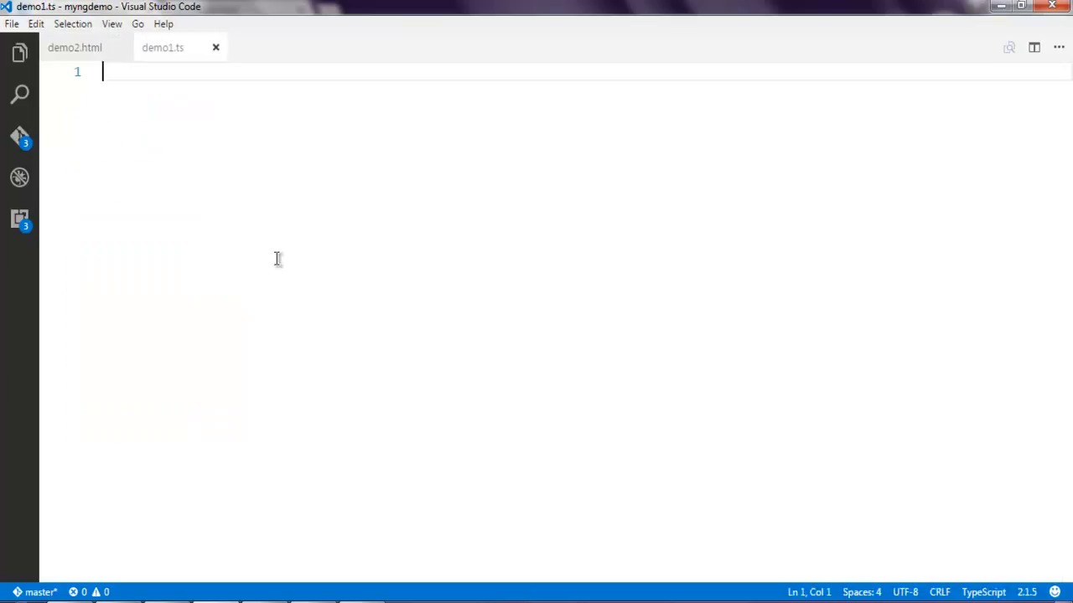
mouse_move(183, 63)
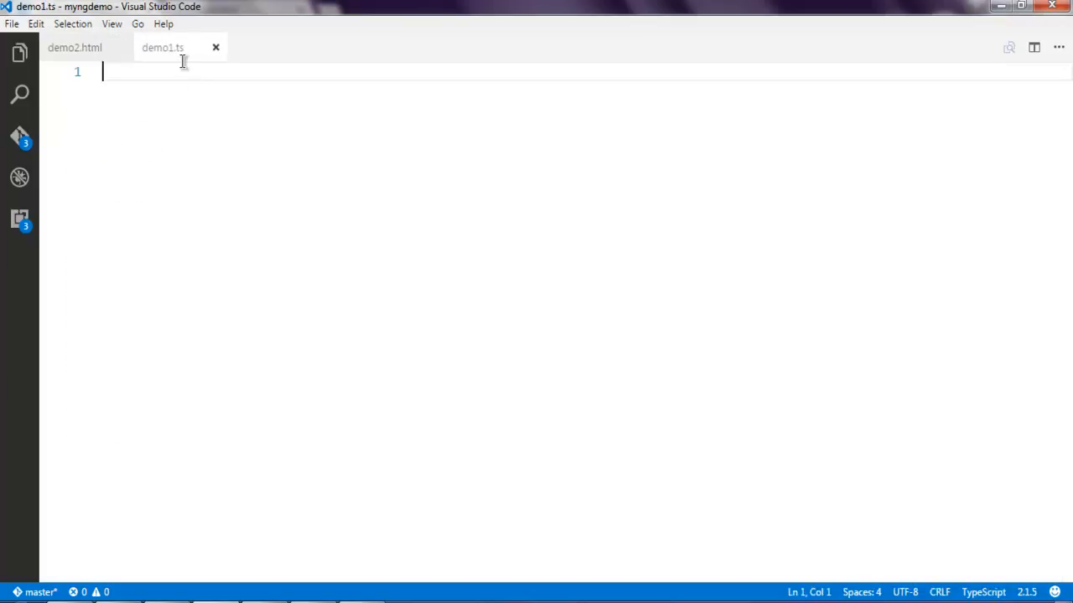
mouse_move(208, 124)
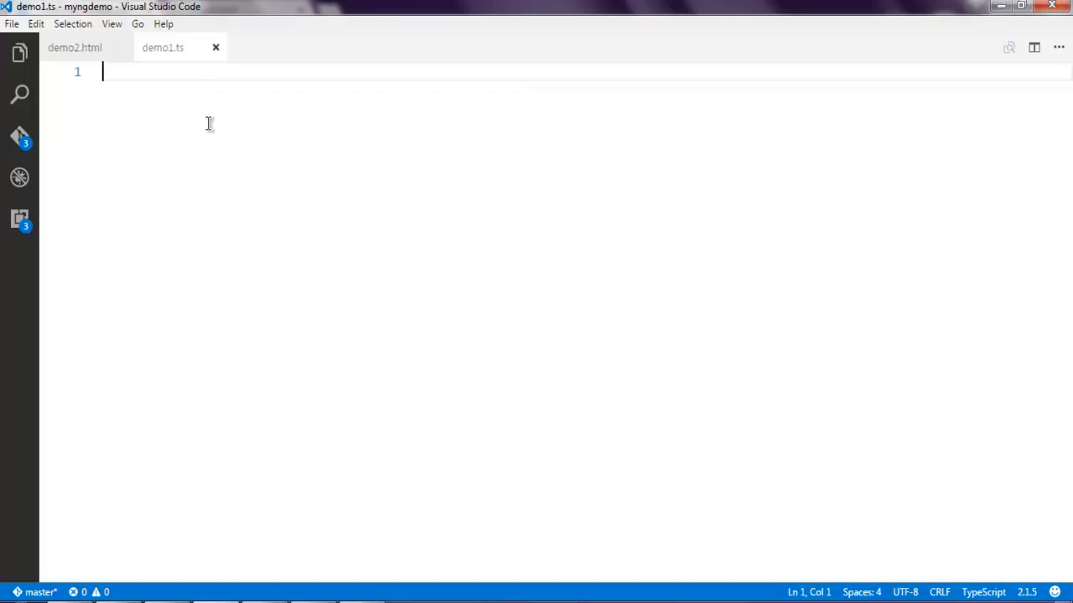
left_click(74, 47)
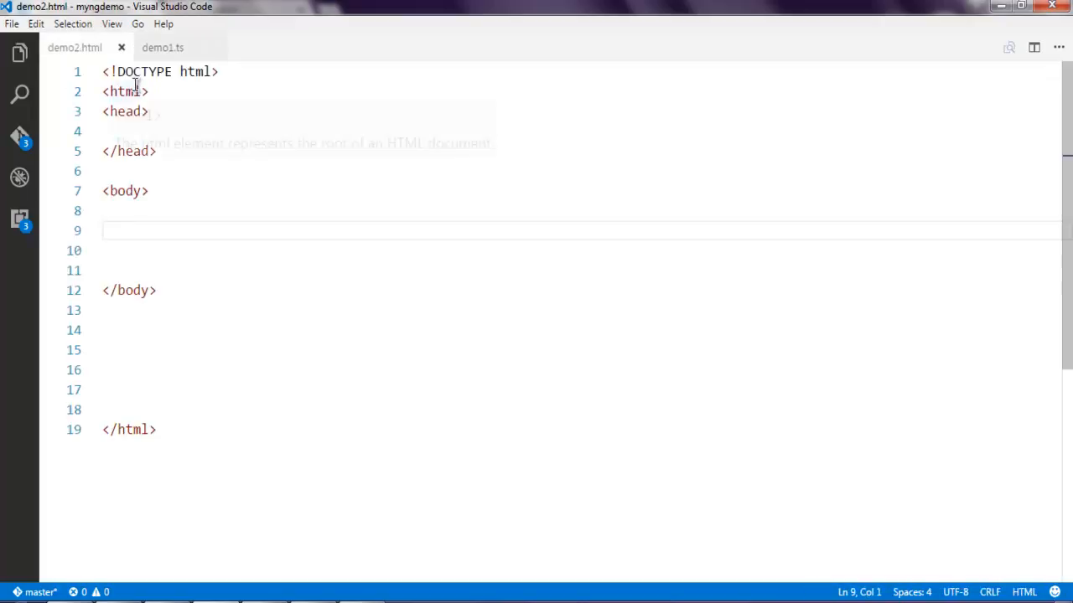
left_click(163, 47)
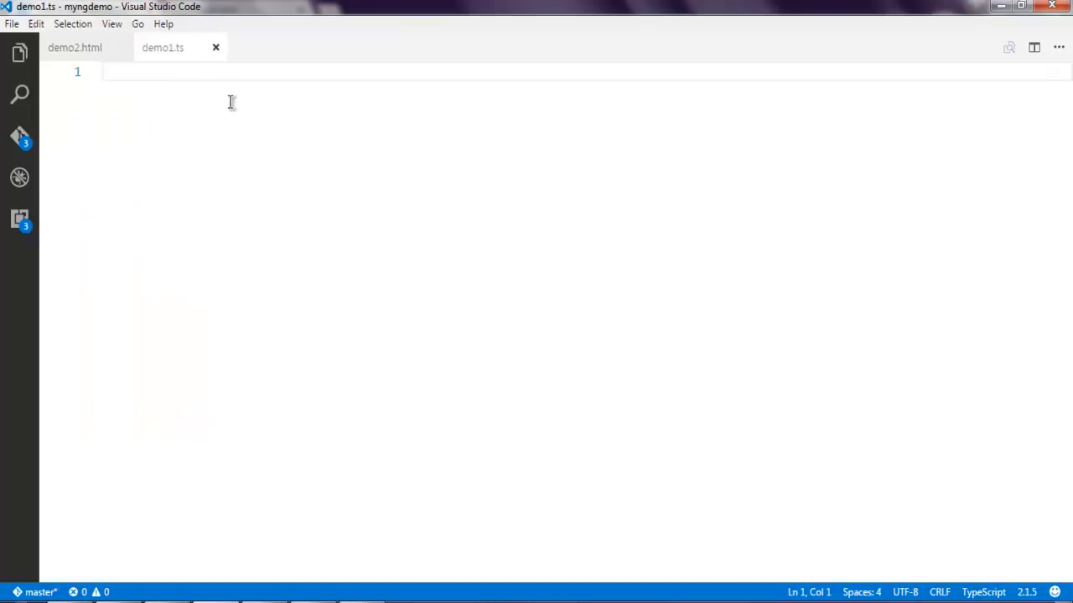
Declare var age:number = 12 and var aged:number = age in demo1.ts
type("var")
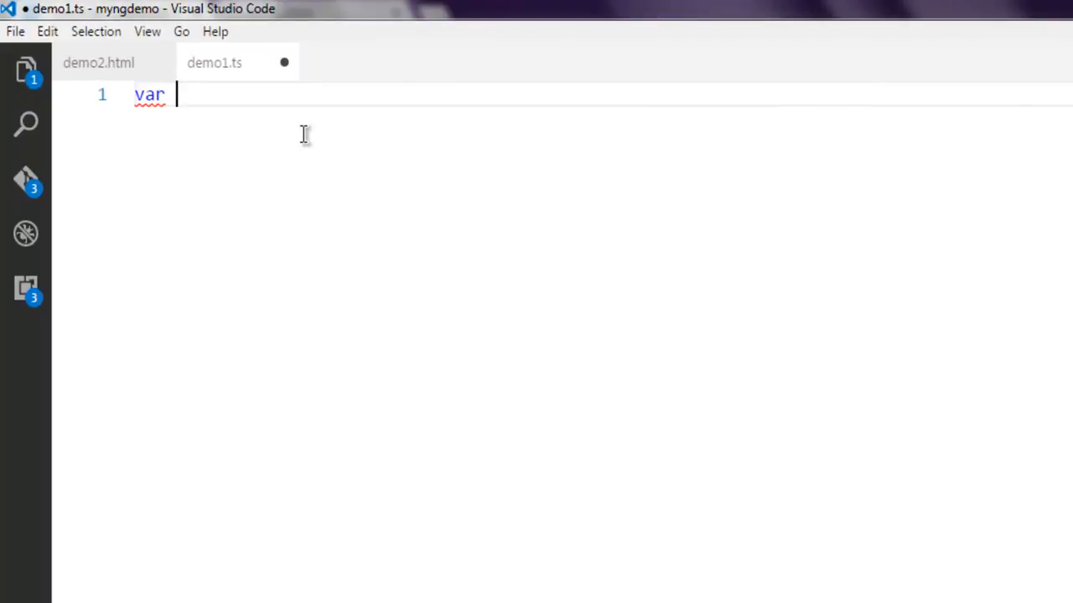
type("age")
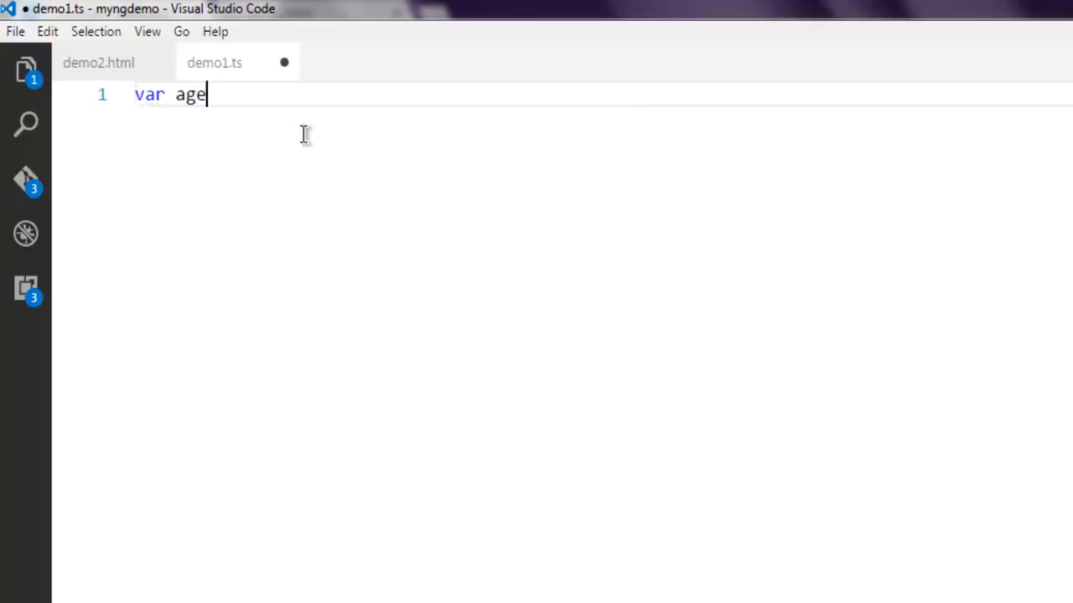
type(":num")
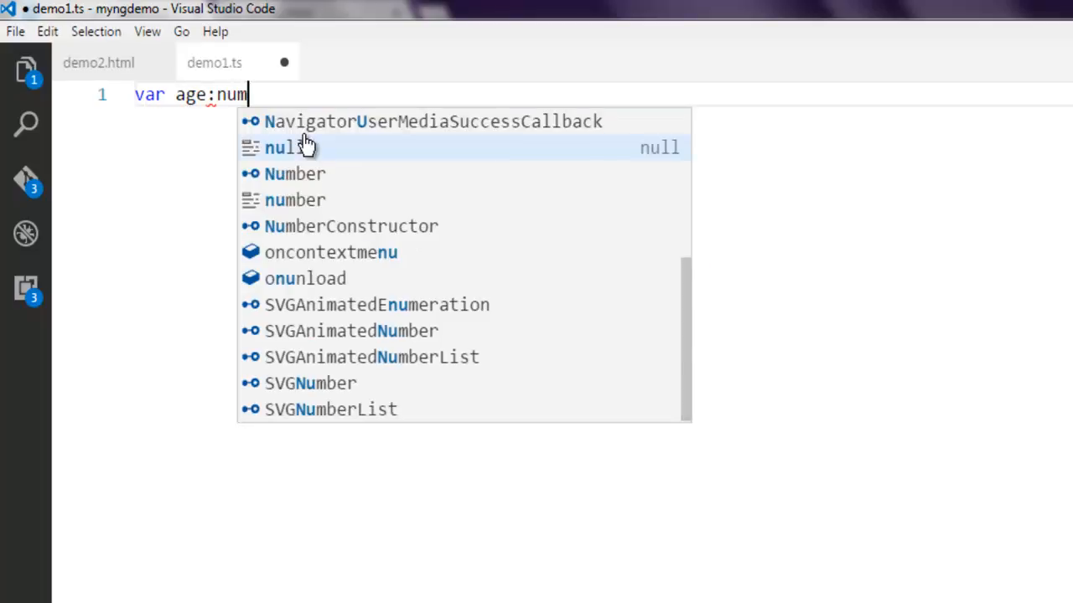
type("ber")
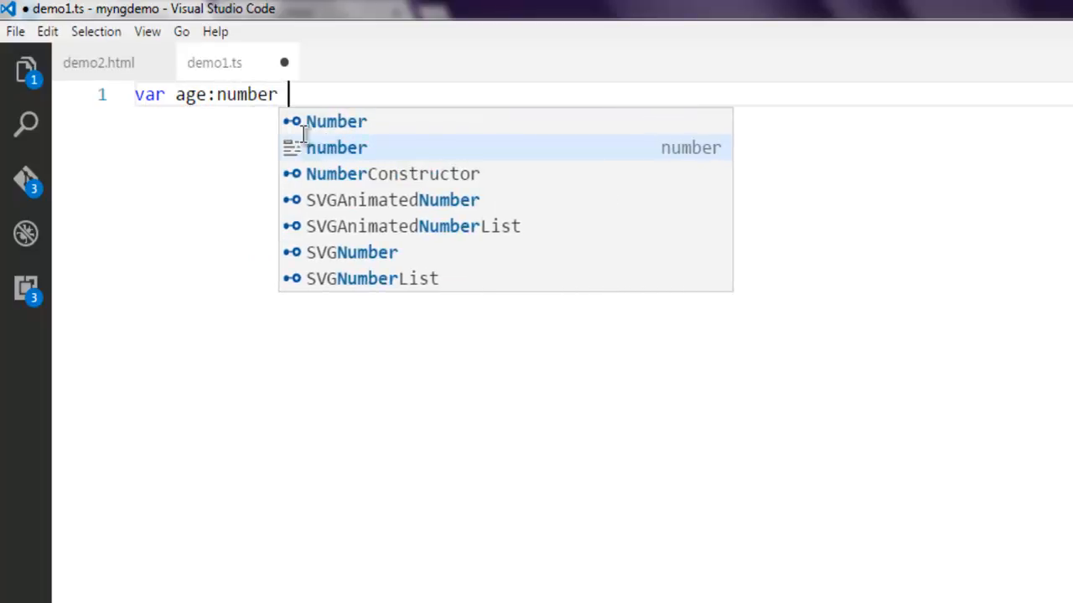
type("=")
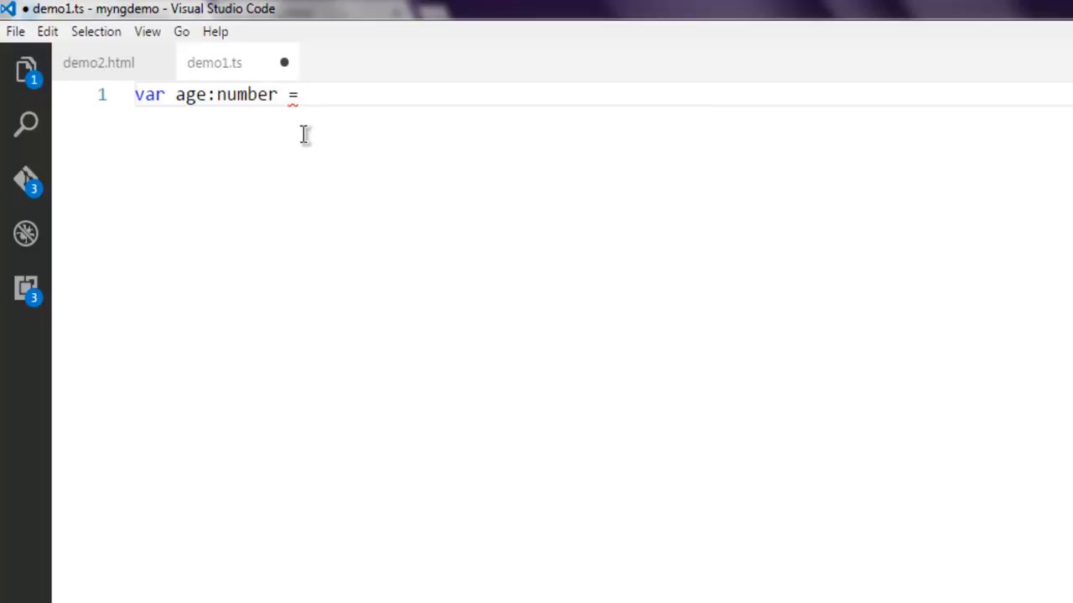
type("12")
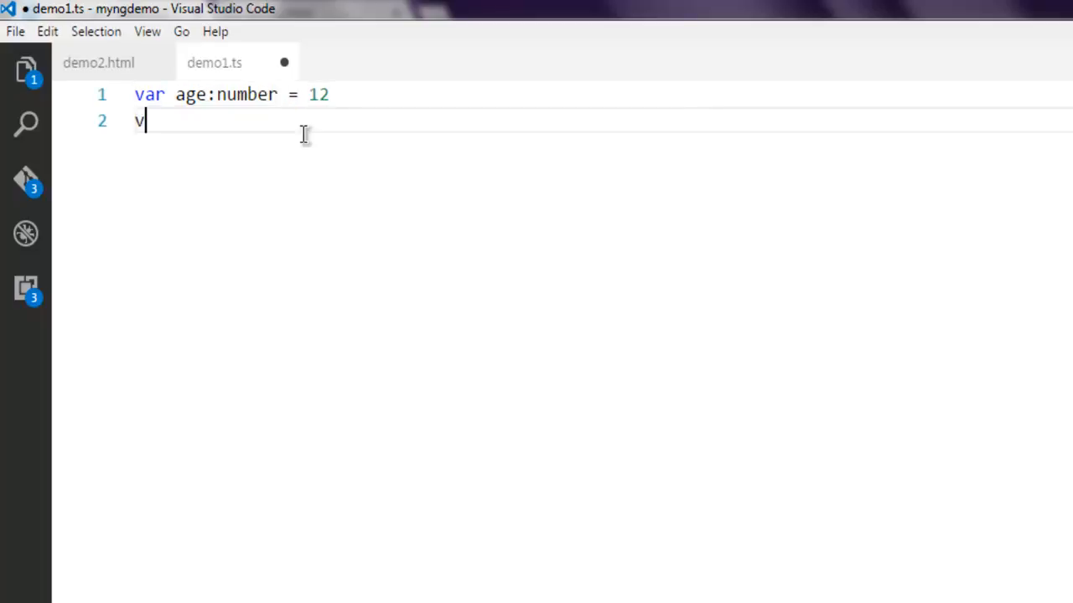
type("ar aged")
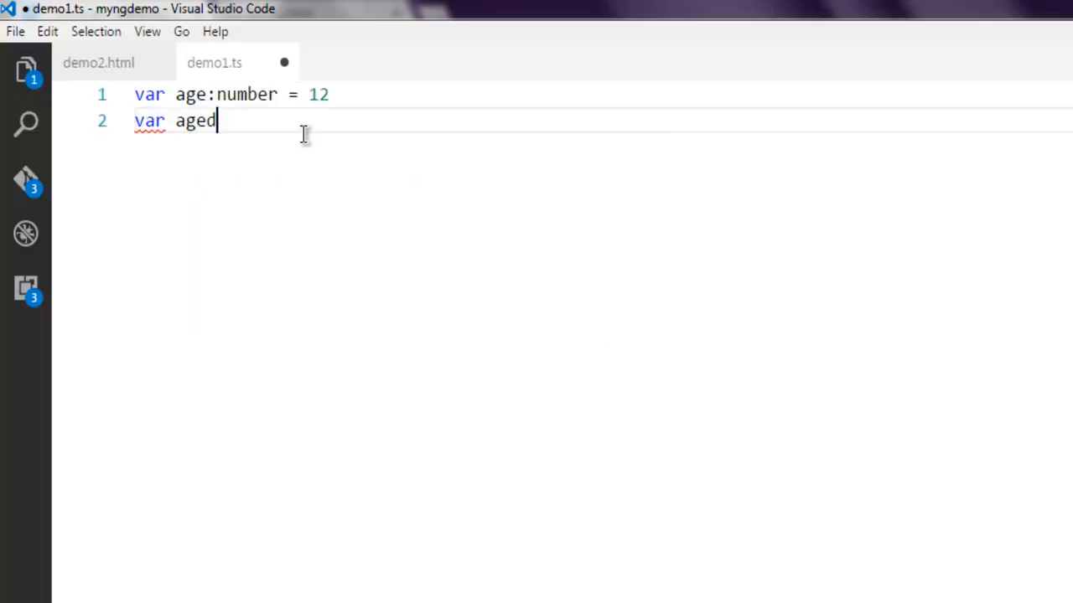
type(":n")
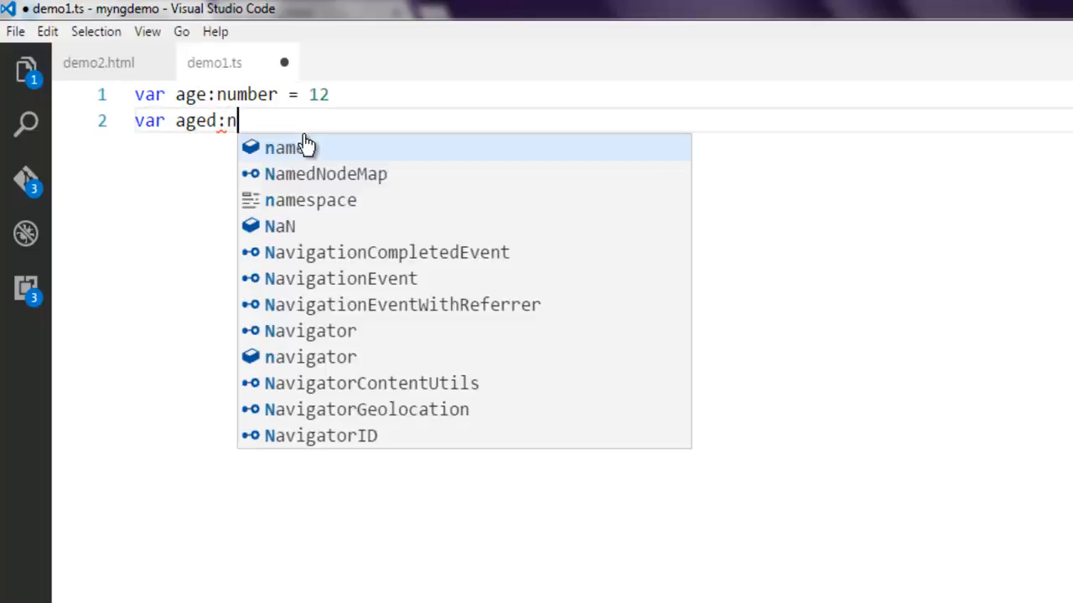
type("umber")
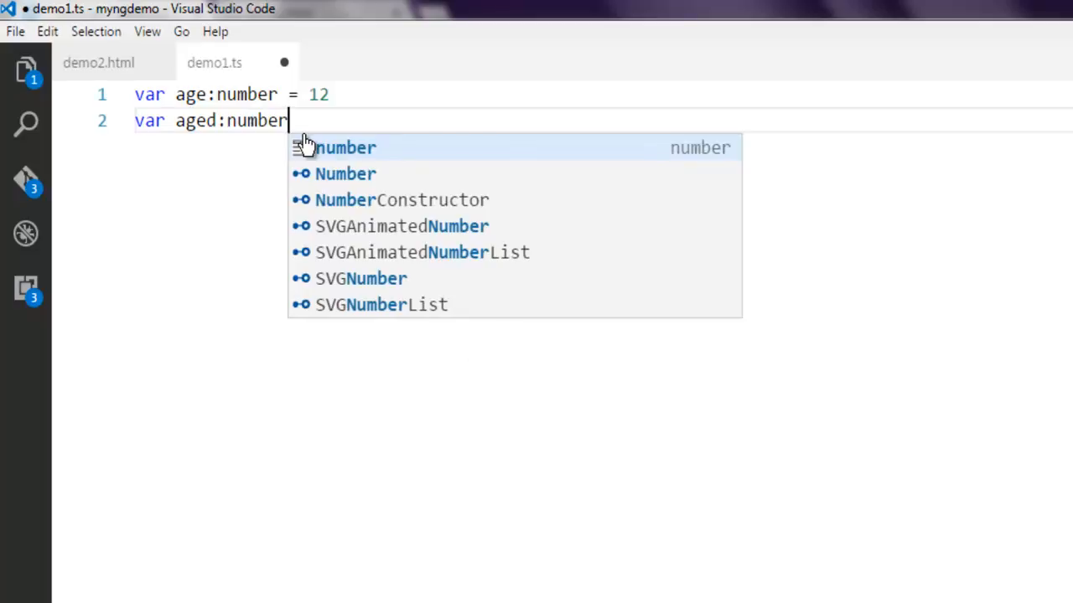
type("= ag")
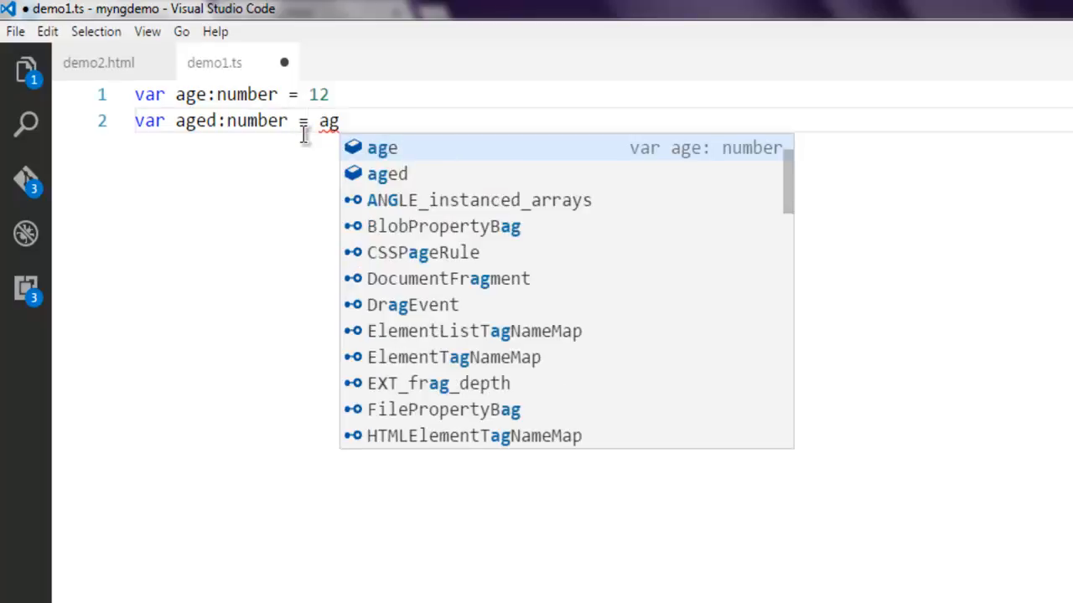
key("Enter")
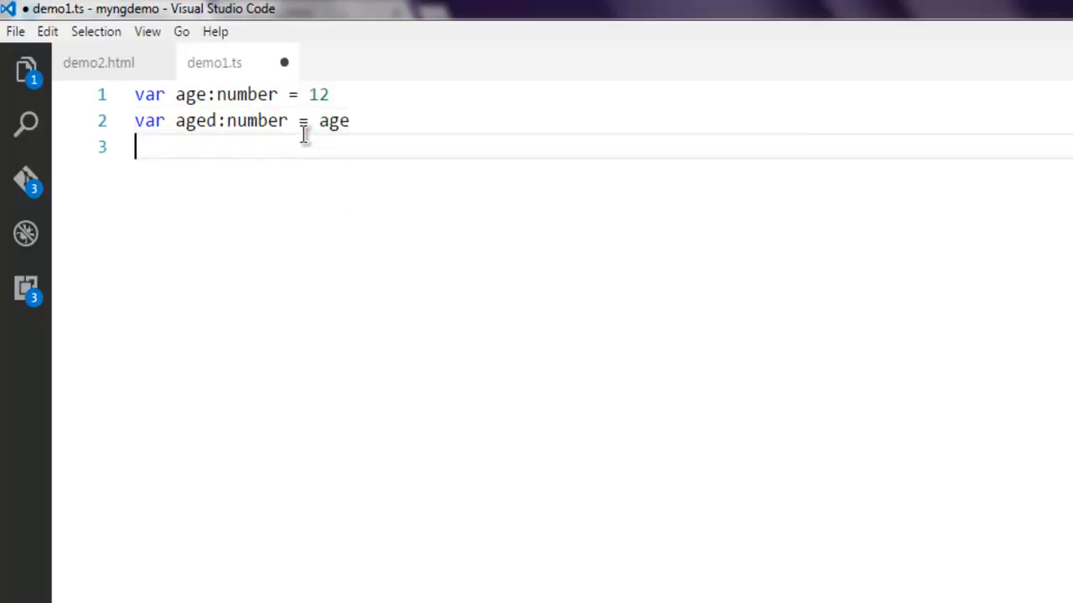
Add document.write("age :"+age) and document.write("aged :"+aged) lines
type("document.write")
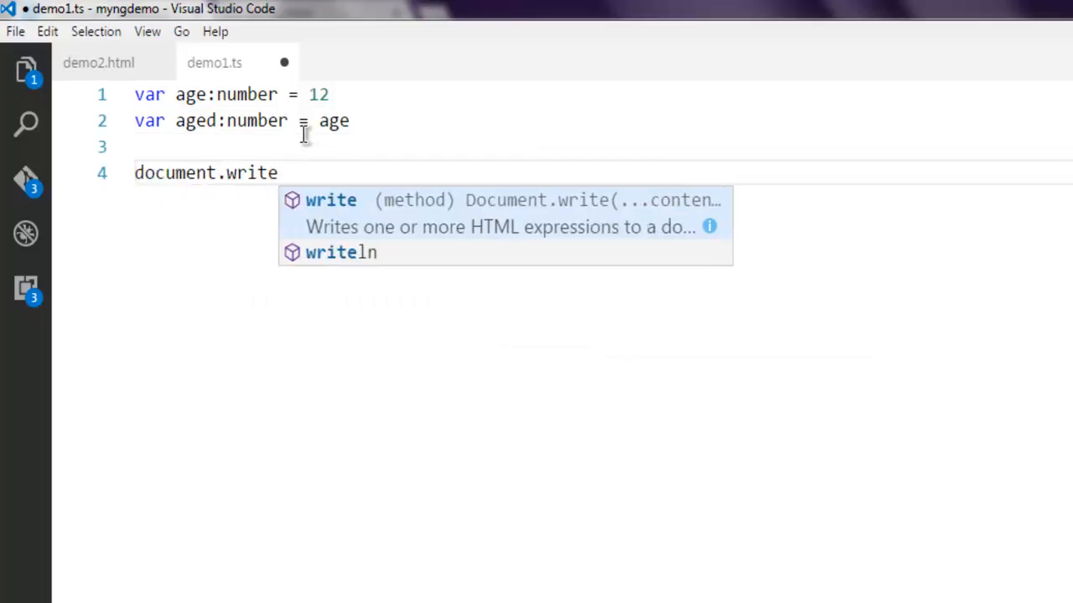
type("(\"age")
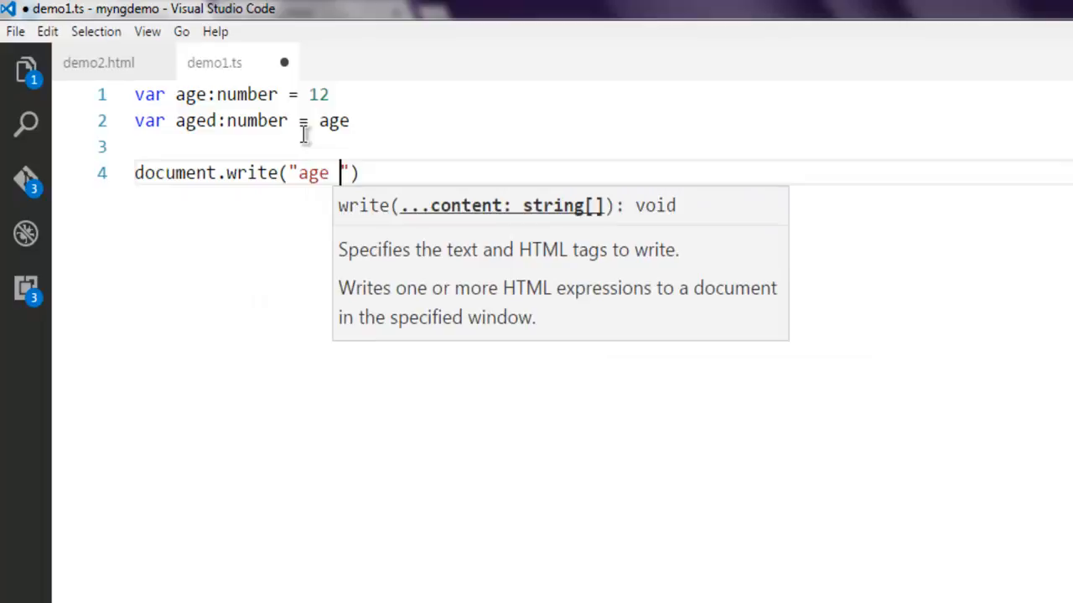
type(":\"+age")
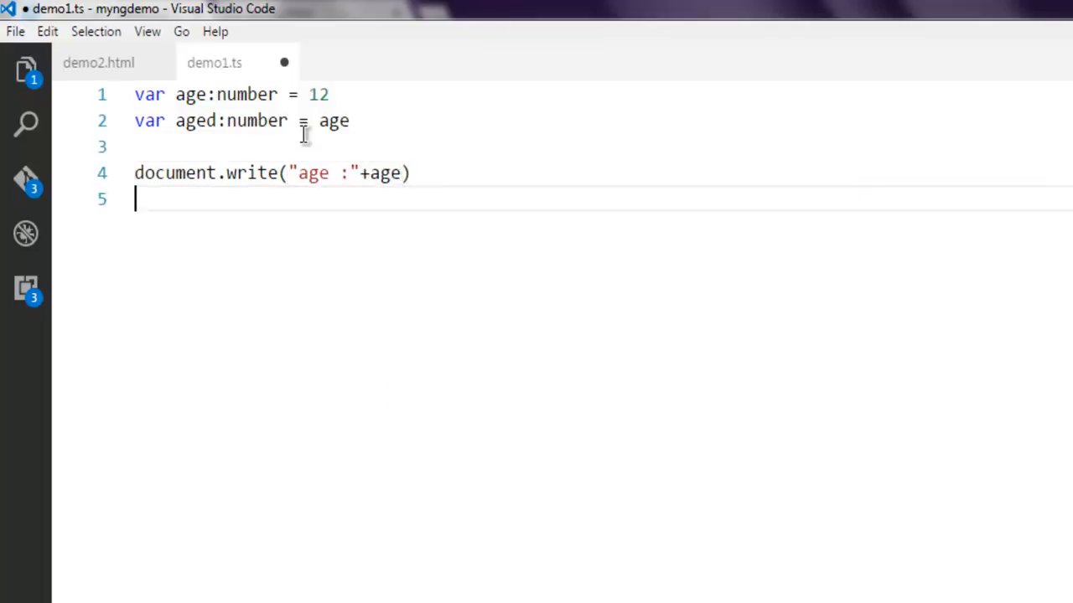
type("document.write")
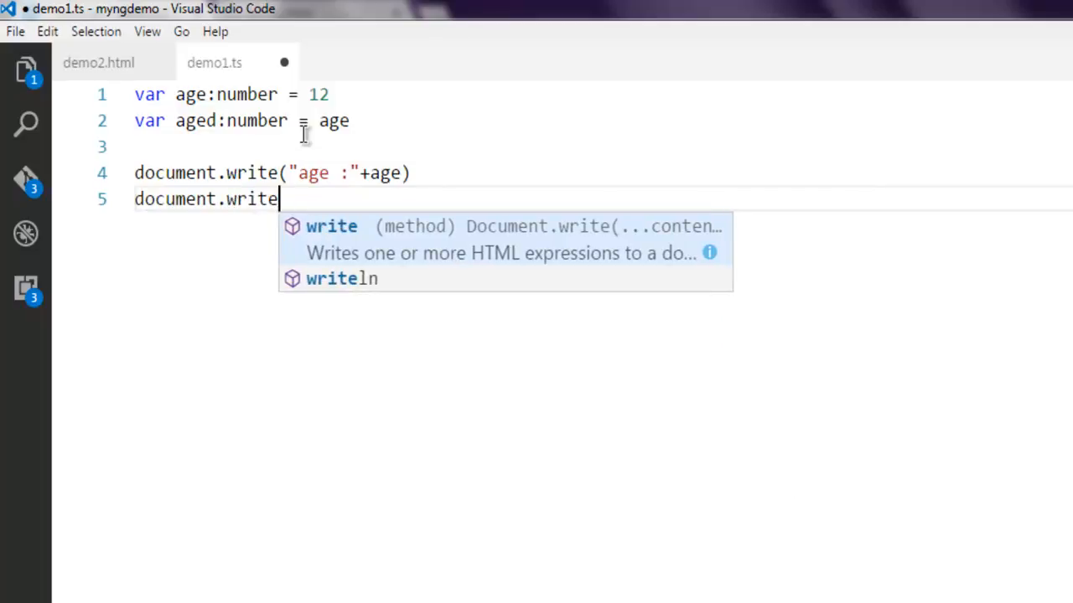
type("(\"aged")
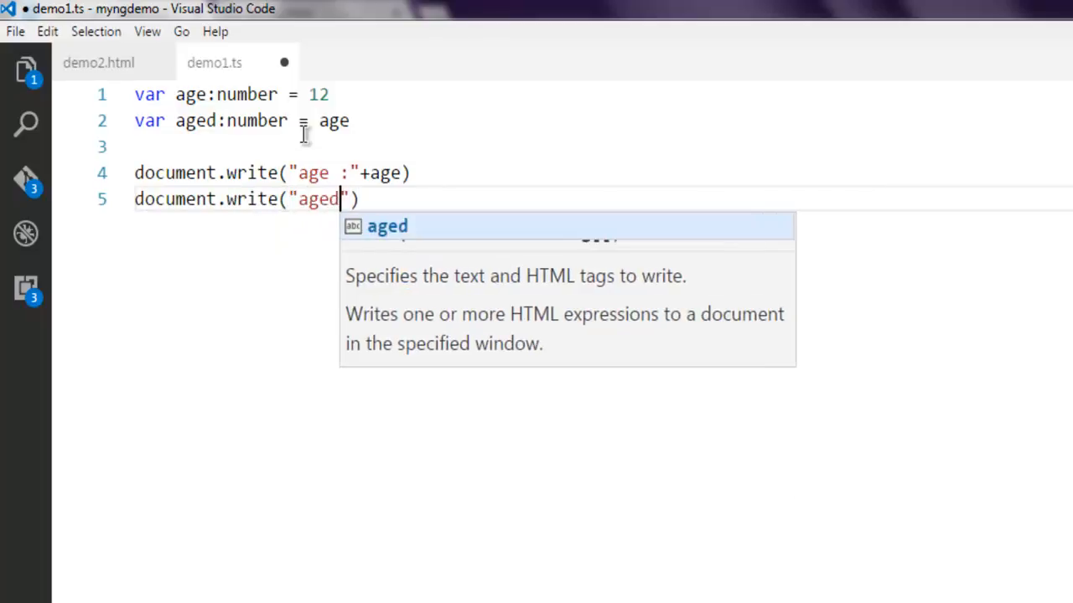
type(":")
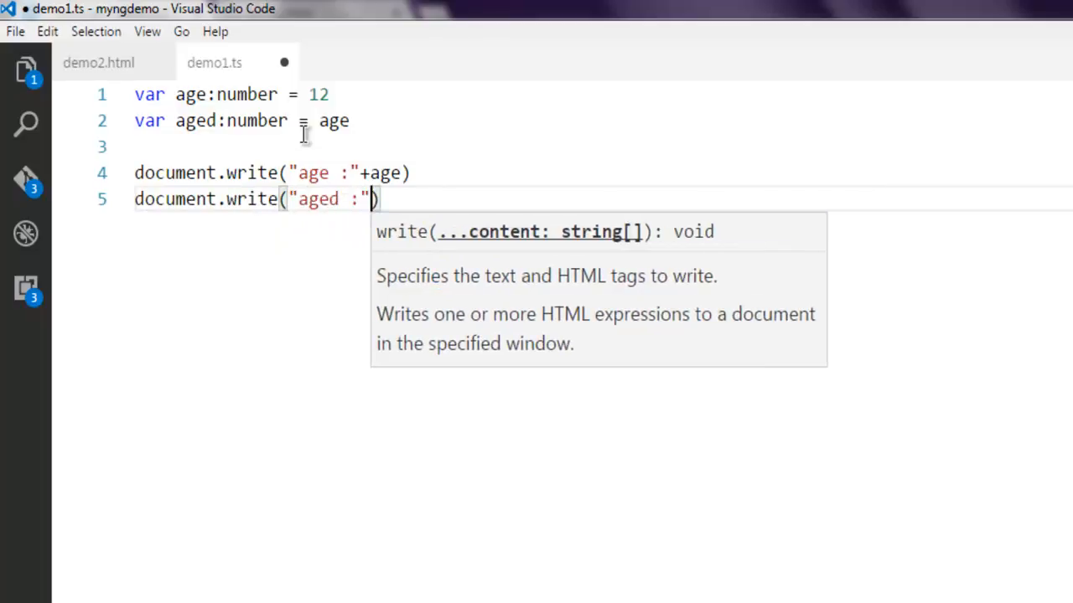
type("+aged")
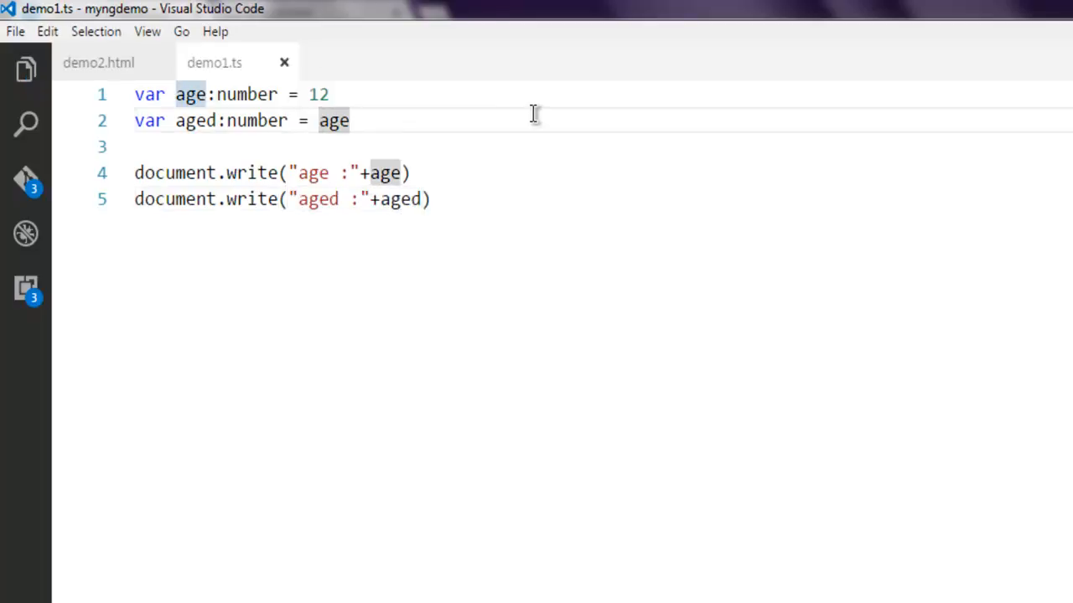
Make aged equal -age and compile demo1.ts with tsc
type("-")
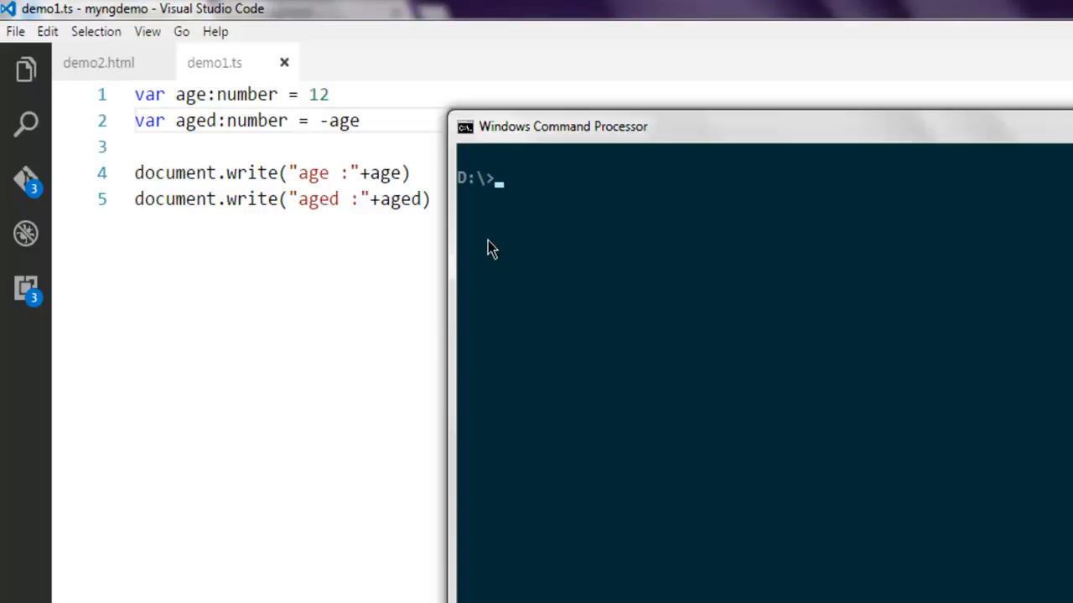
type("tsc de")
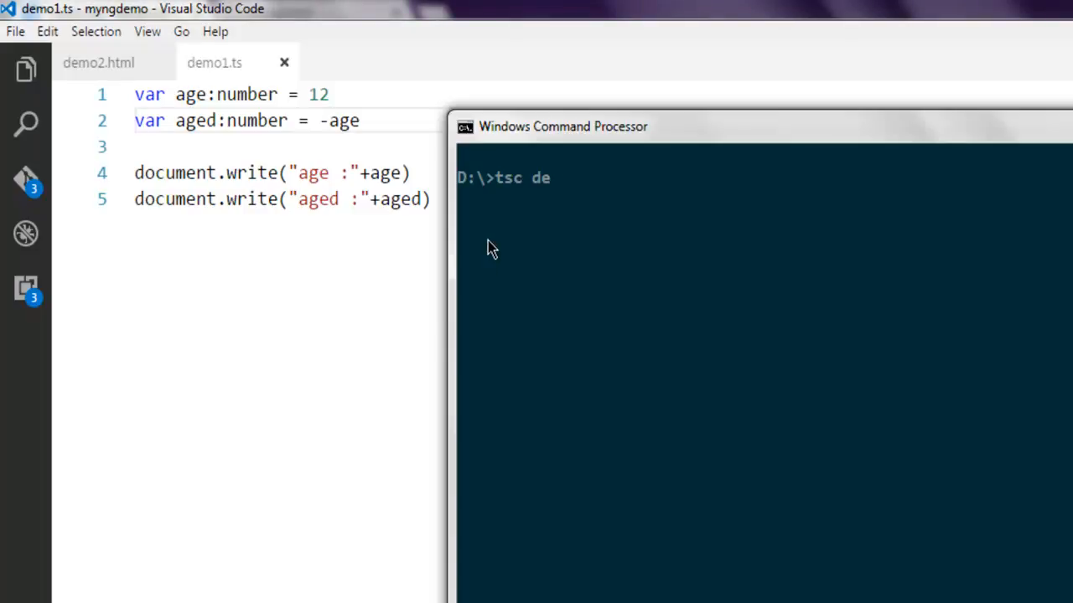
type("mo1.ts")
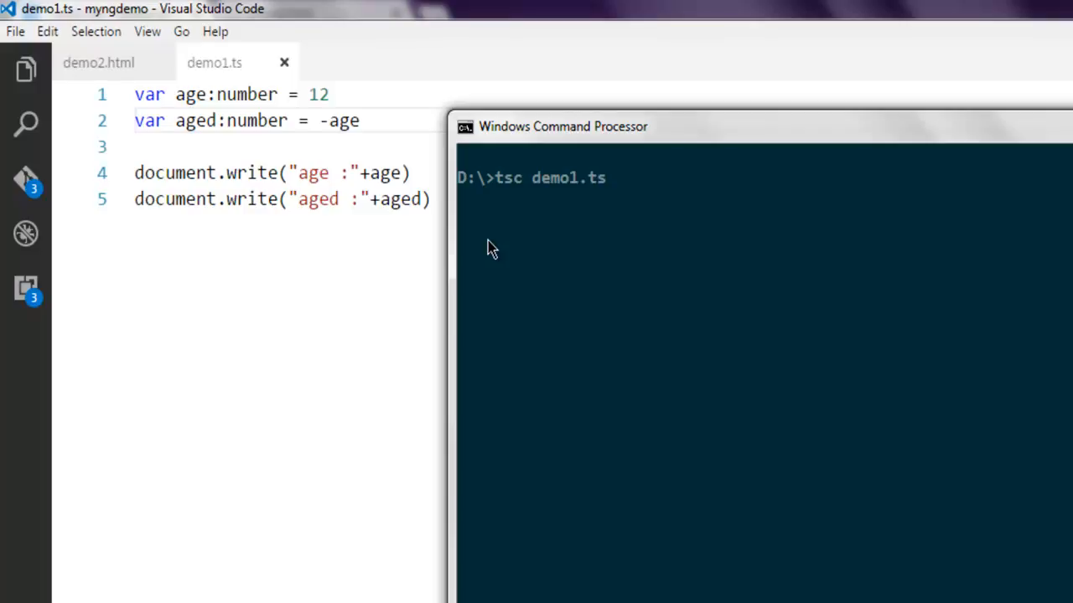
key("Return")
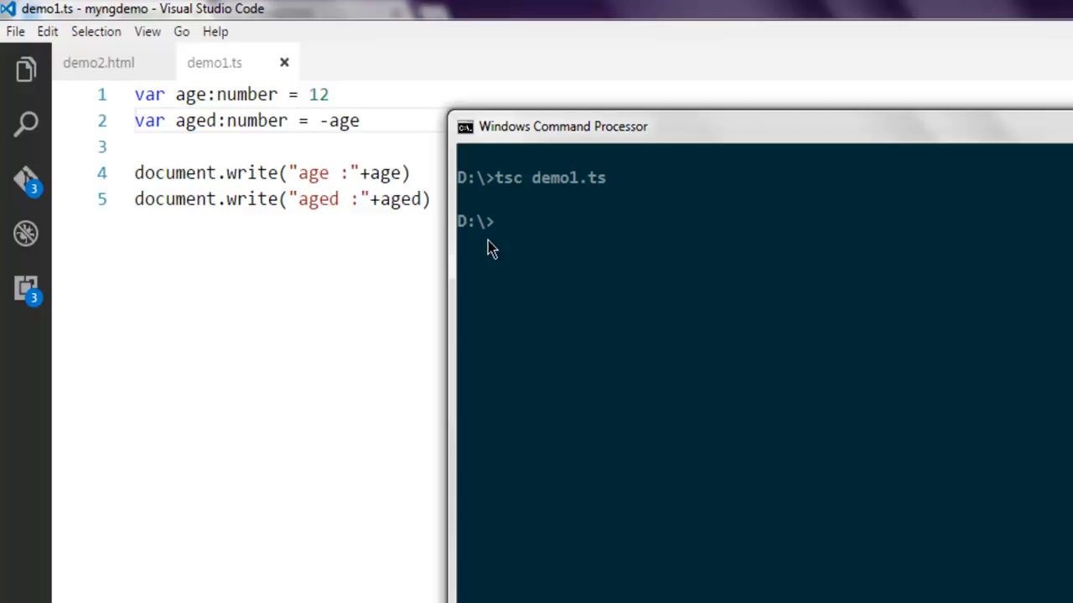
mouse_move(431, 472)
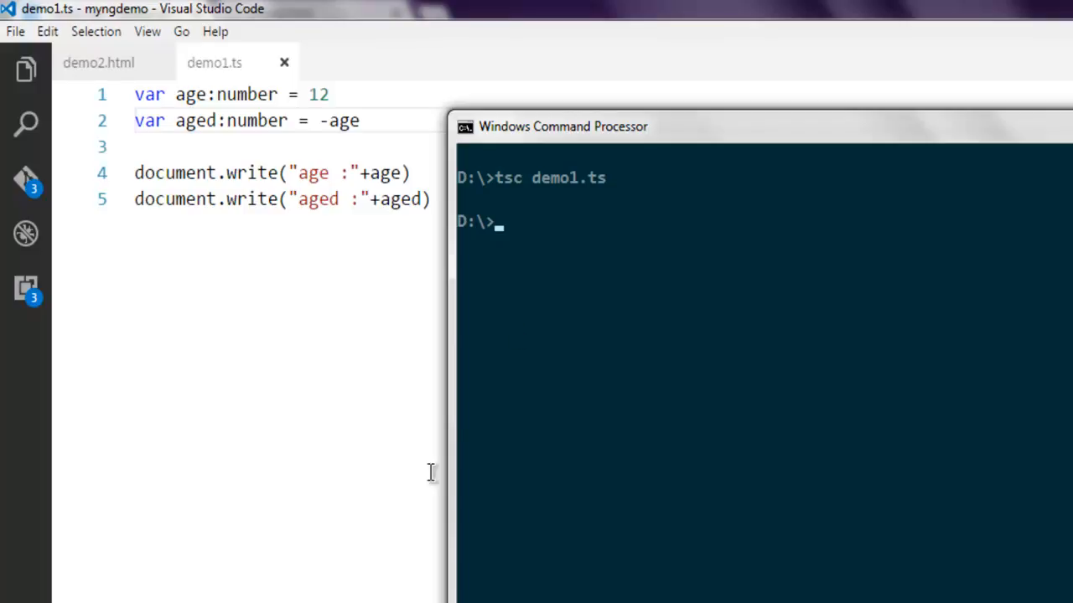
left_click(98, 62)
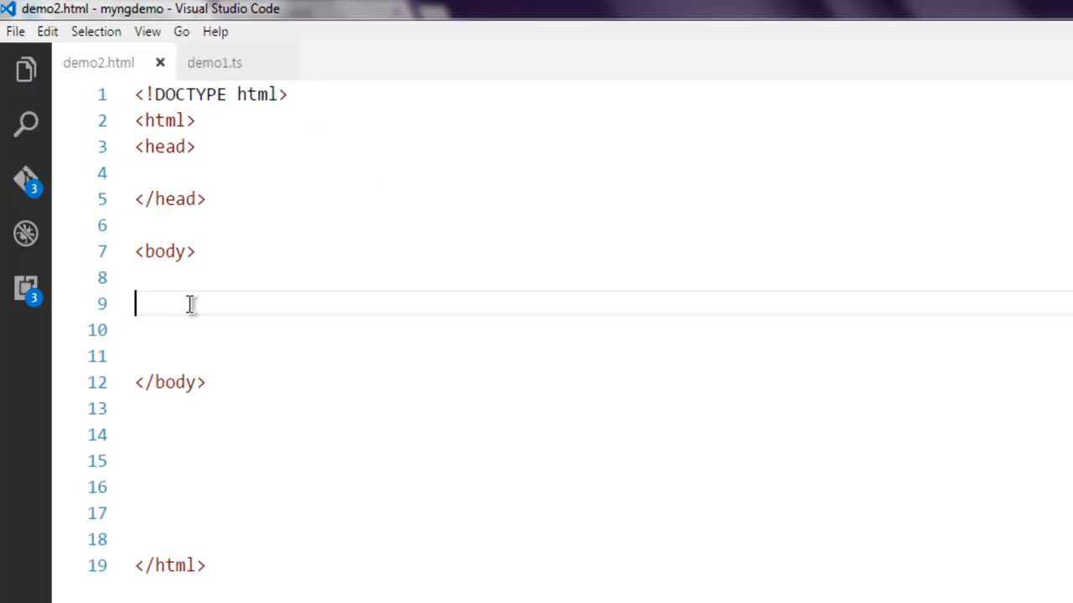
Add <script src="demo1.js"></script> on line 9 inside demo2.html's body
type("<script src=\"")
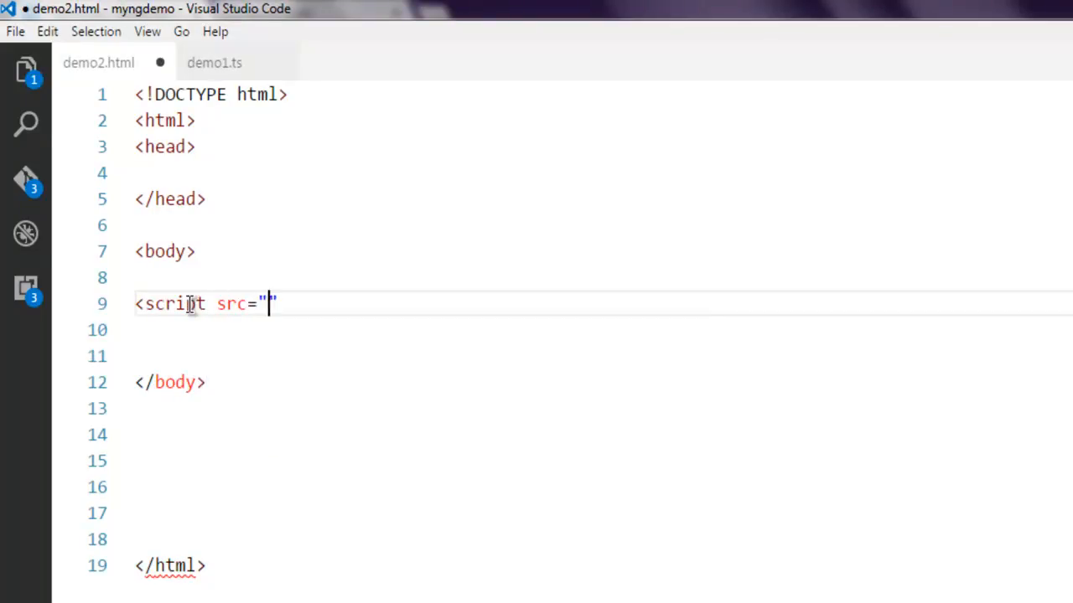
type("demo1.")
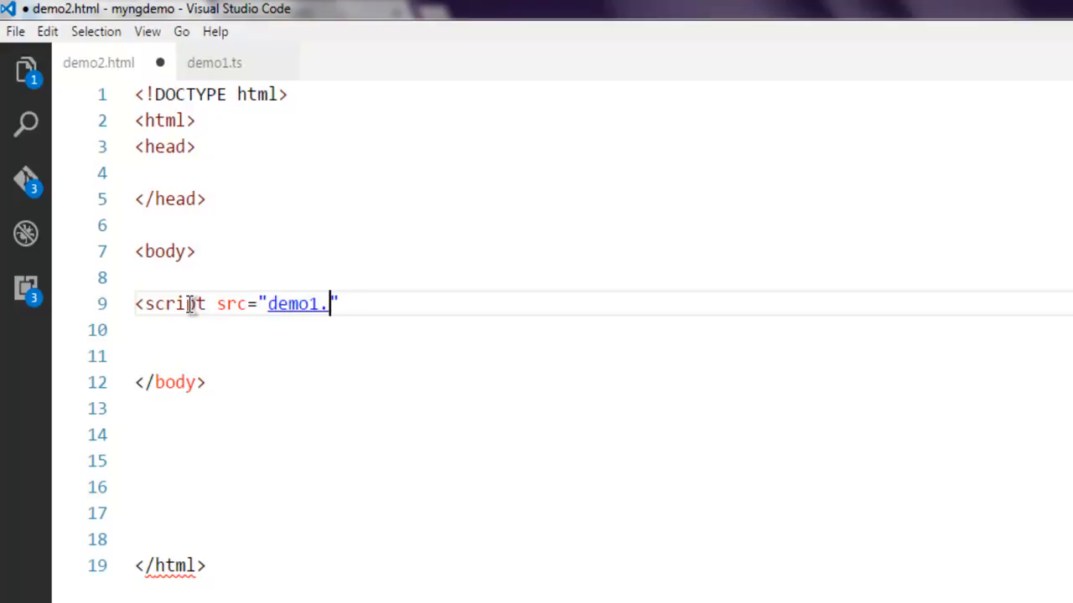
type("js\">")
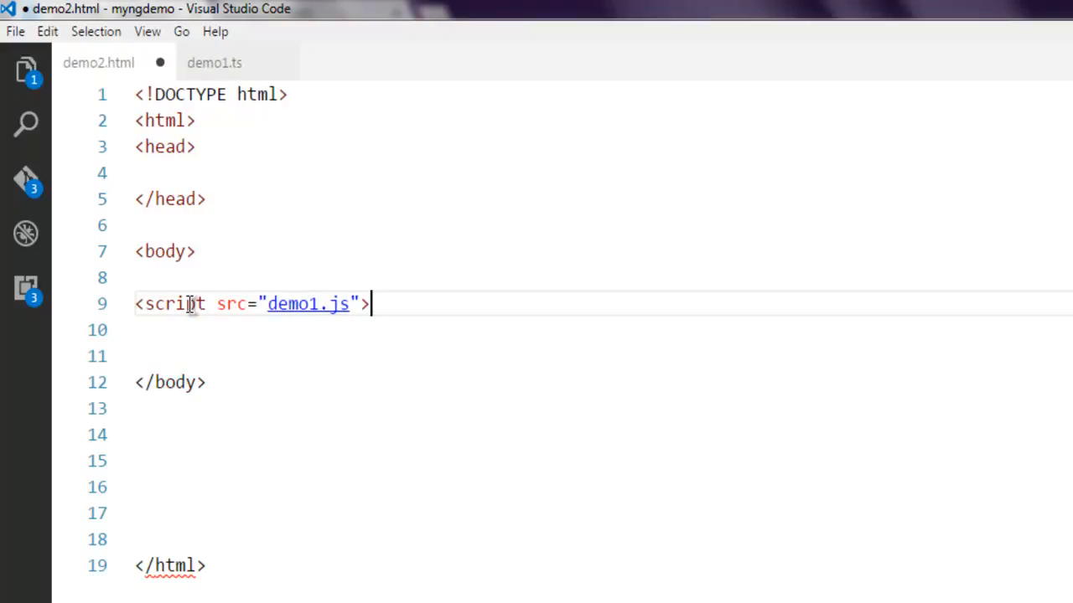
type("</scr")
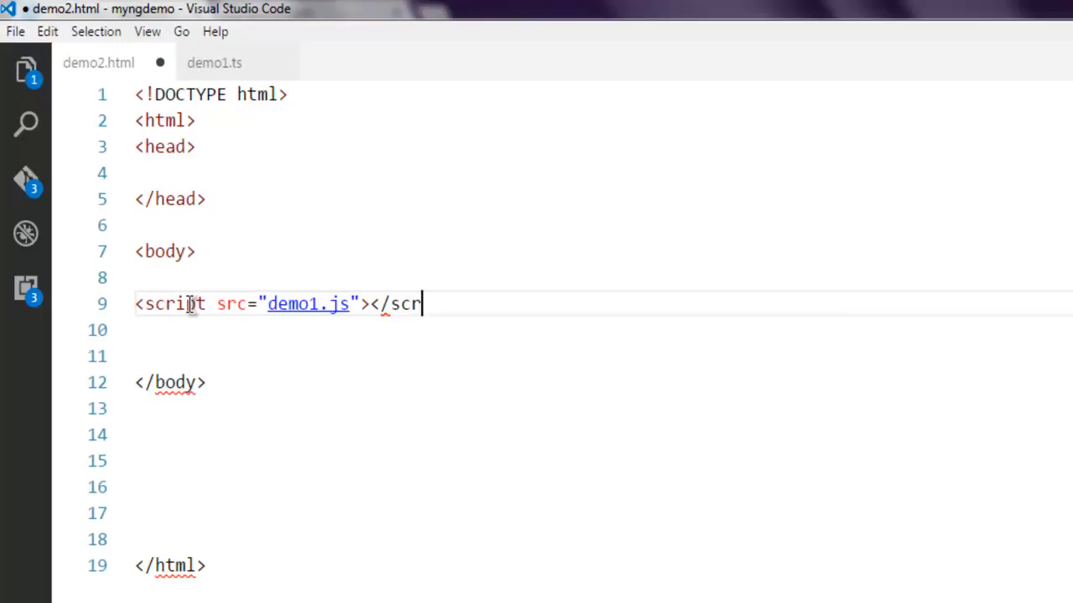
type("ipt>")
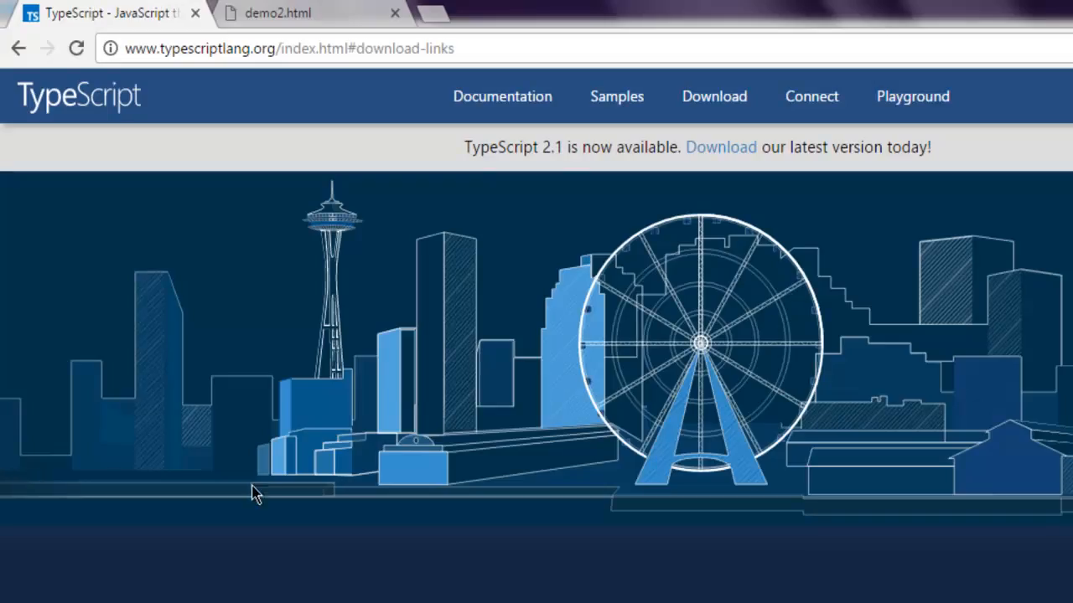
View demo2.html in Chrome, showing the output 'age :12aged :-12'
left_click(276, 12)
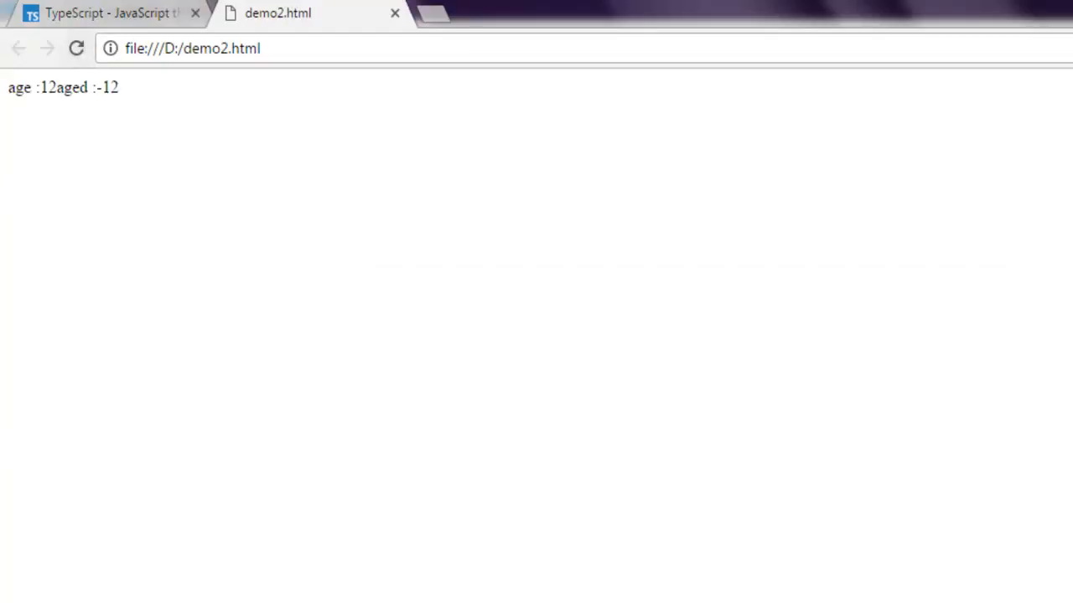
left_click_drag(8, 88, 113, 88)
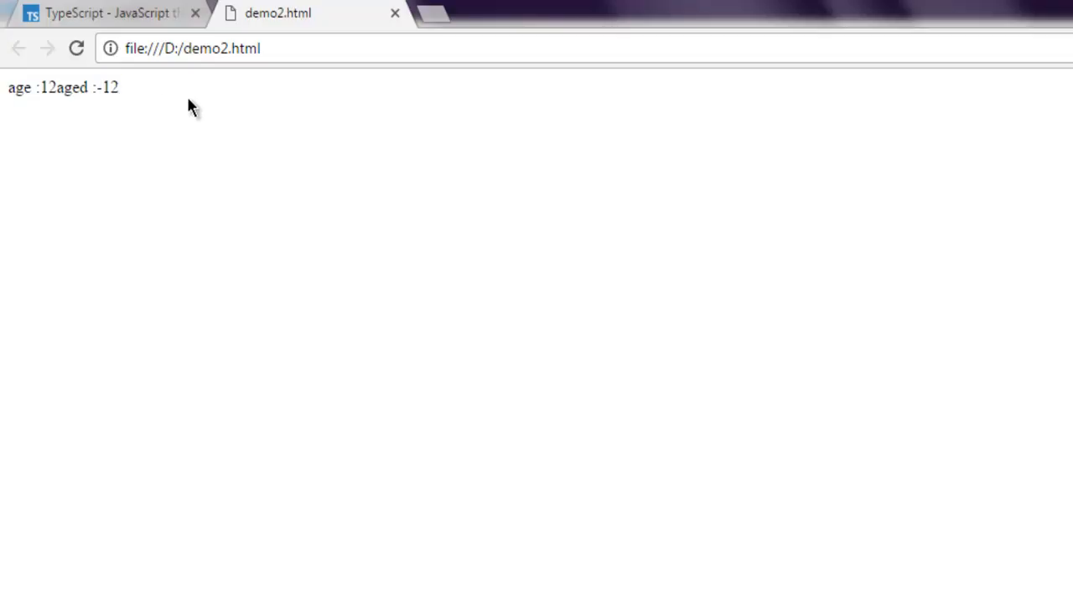
mouse_move(183, 104)
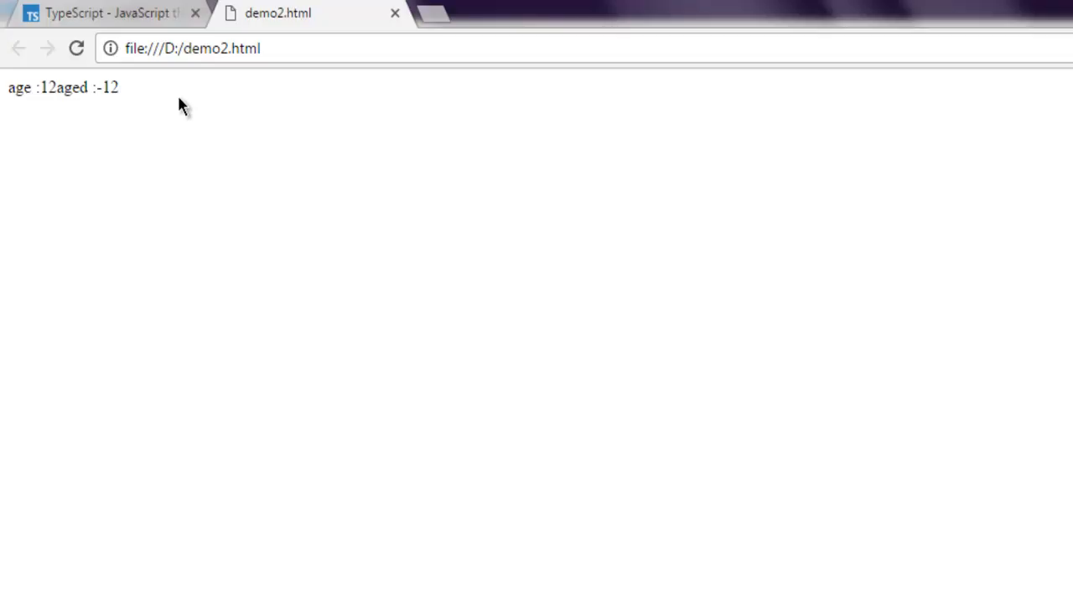
mouse_move(192, 116)
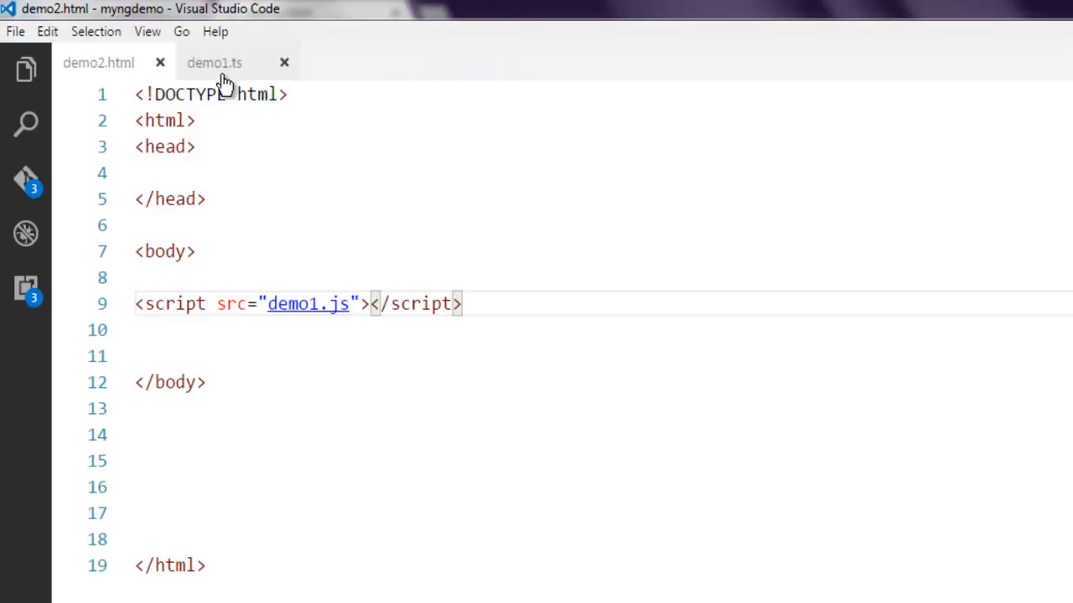
Replace demo1.ts with var msg:string = "Hey "+"Typescript" and document.write(msg)
left_click(214, 62)
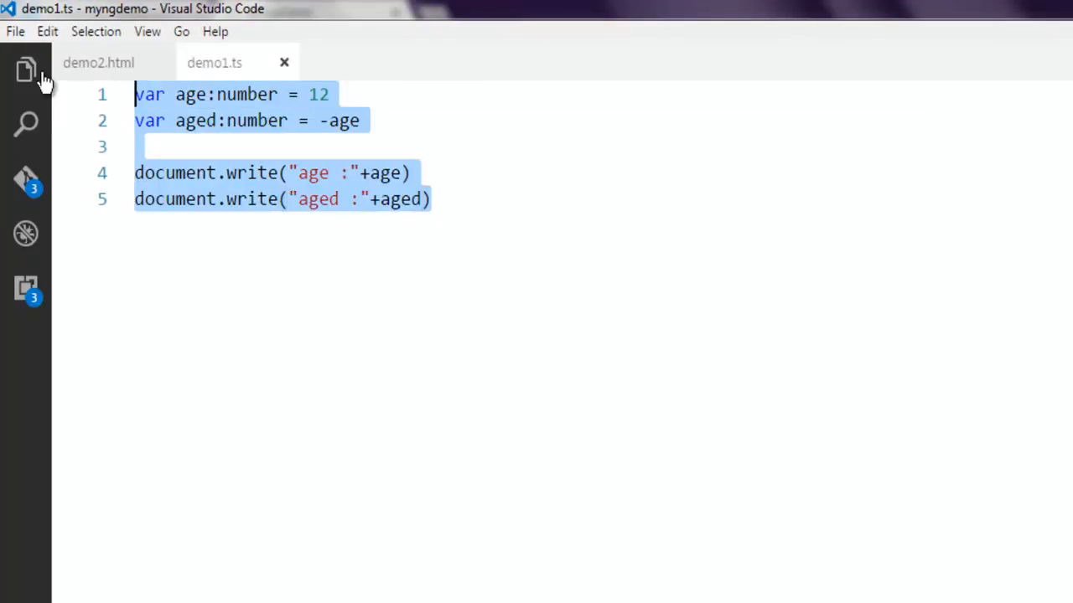
key("Delete")
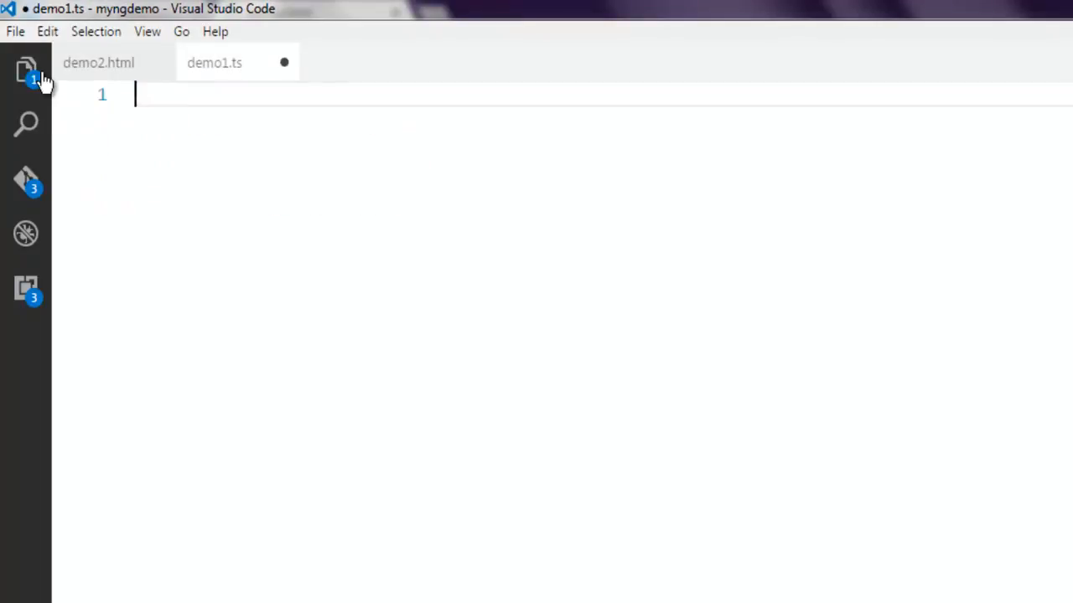
type("var ms")
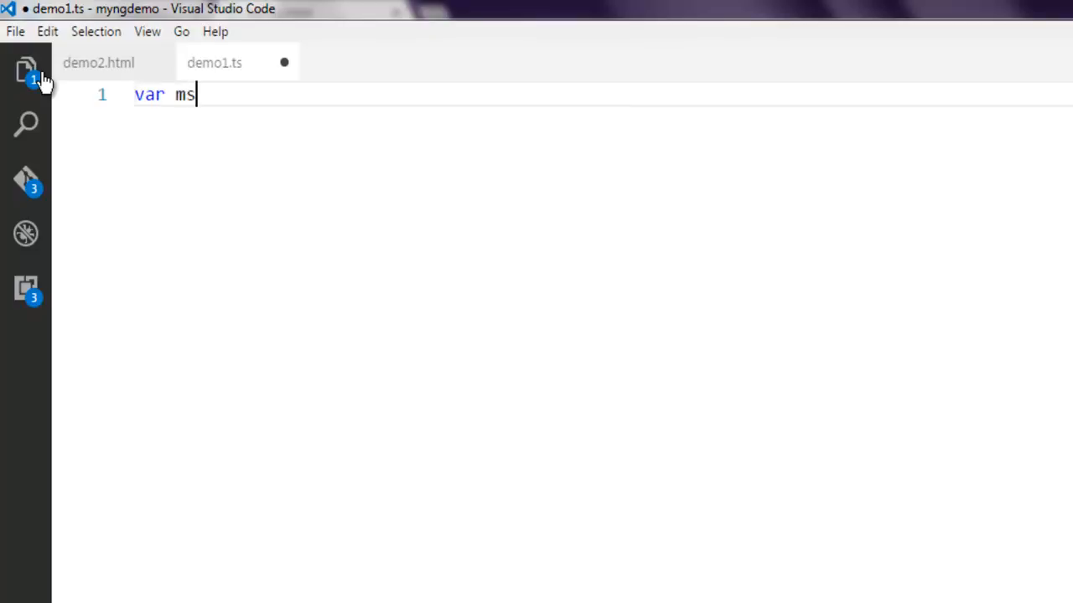
type("g")
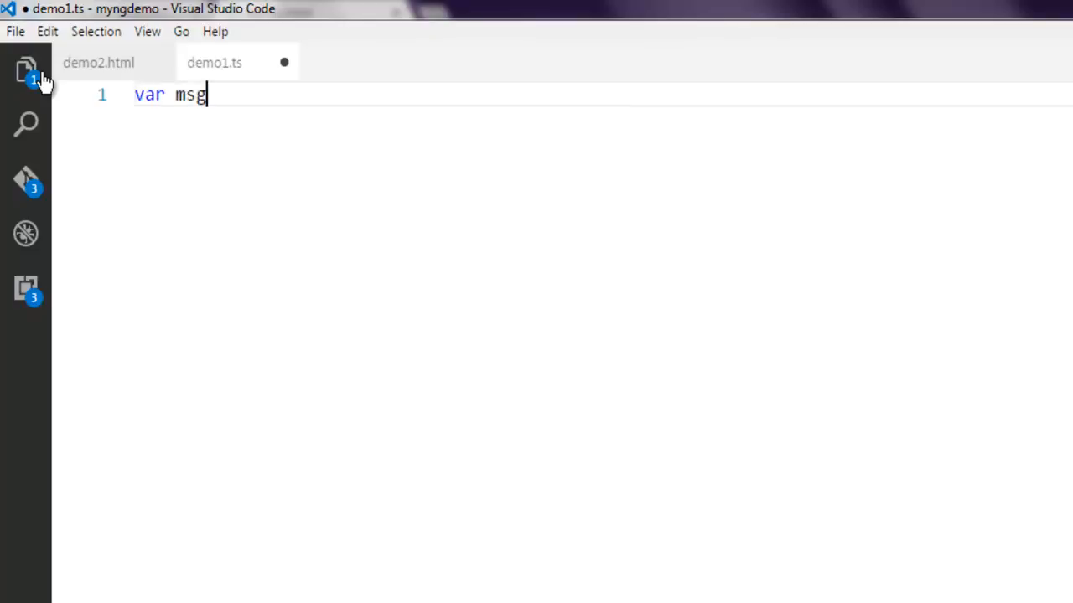
type(":string = \"")
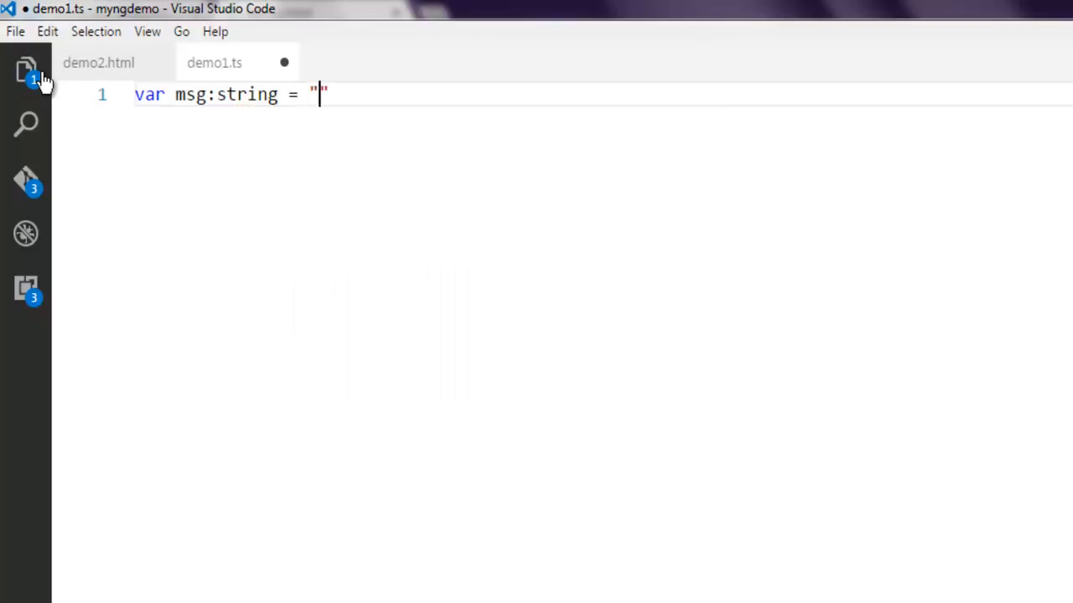
type("Hey")
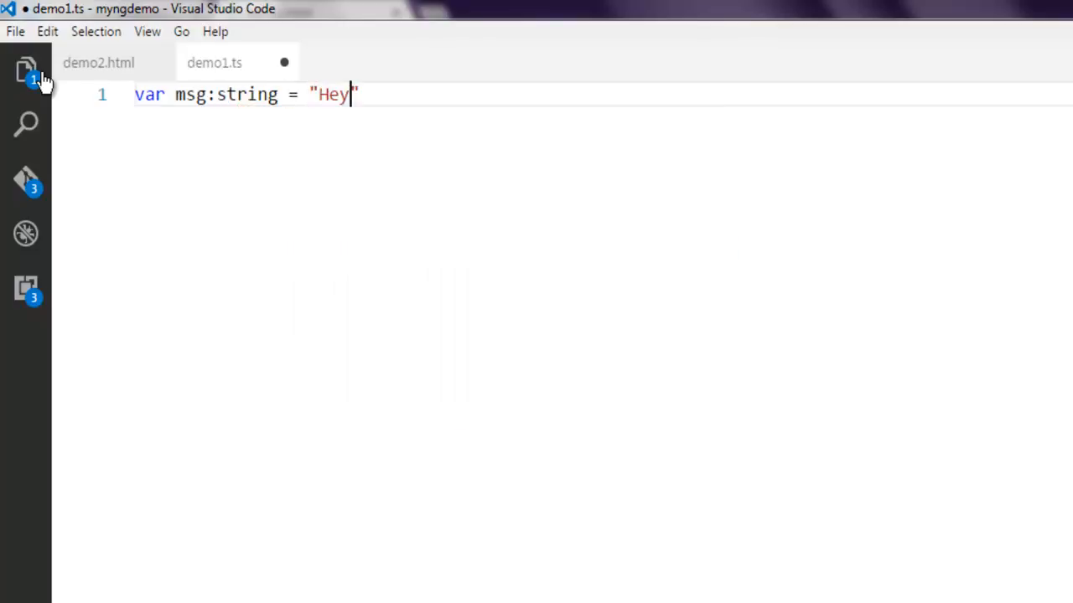
type("+")
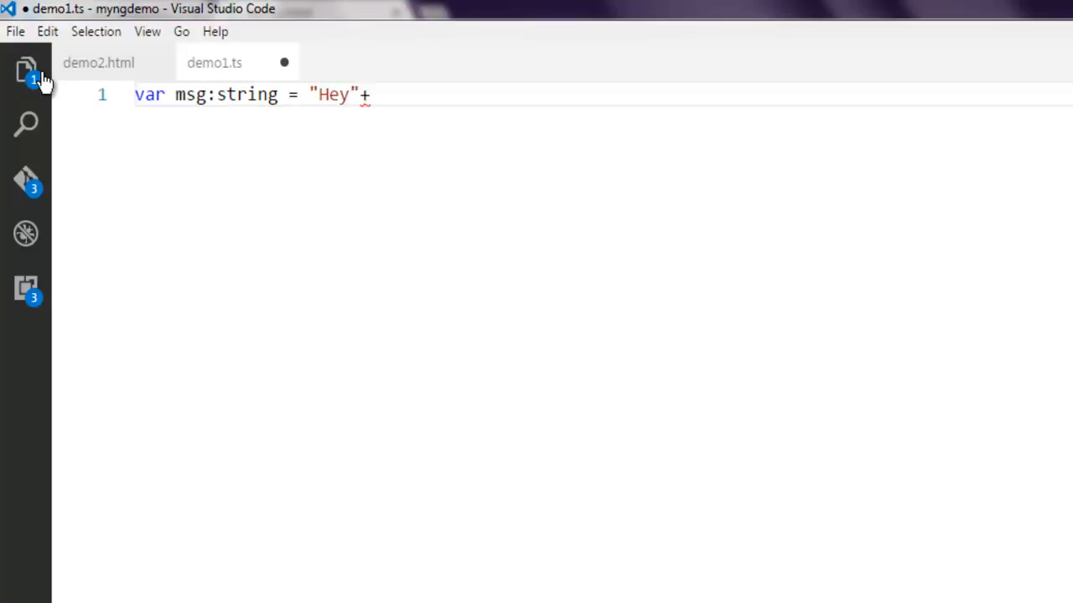
type("\"Typescr")
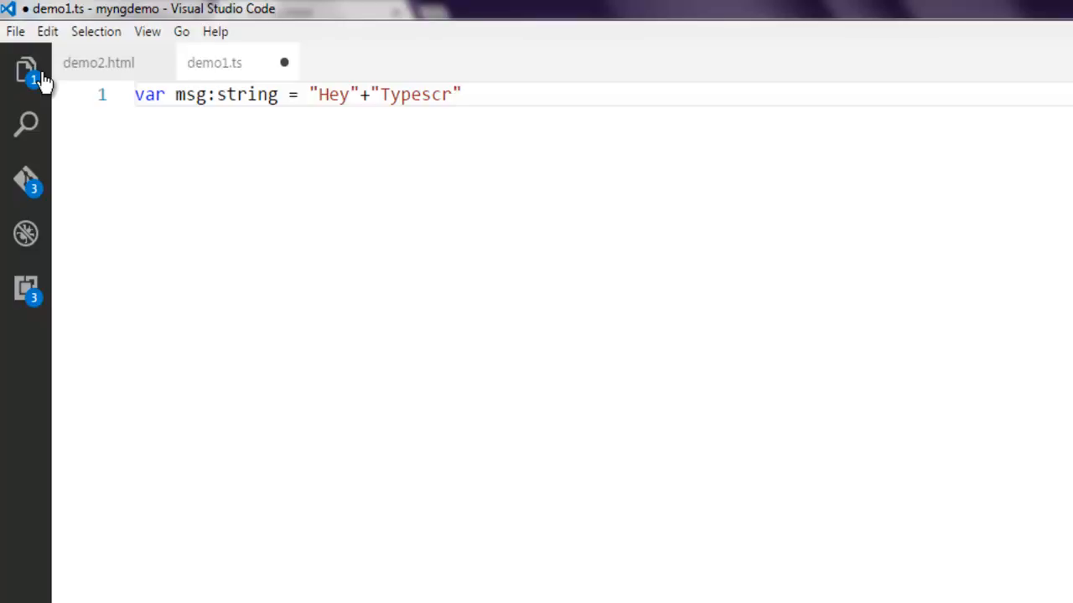
type("ip")
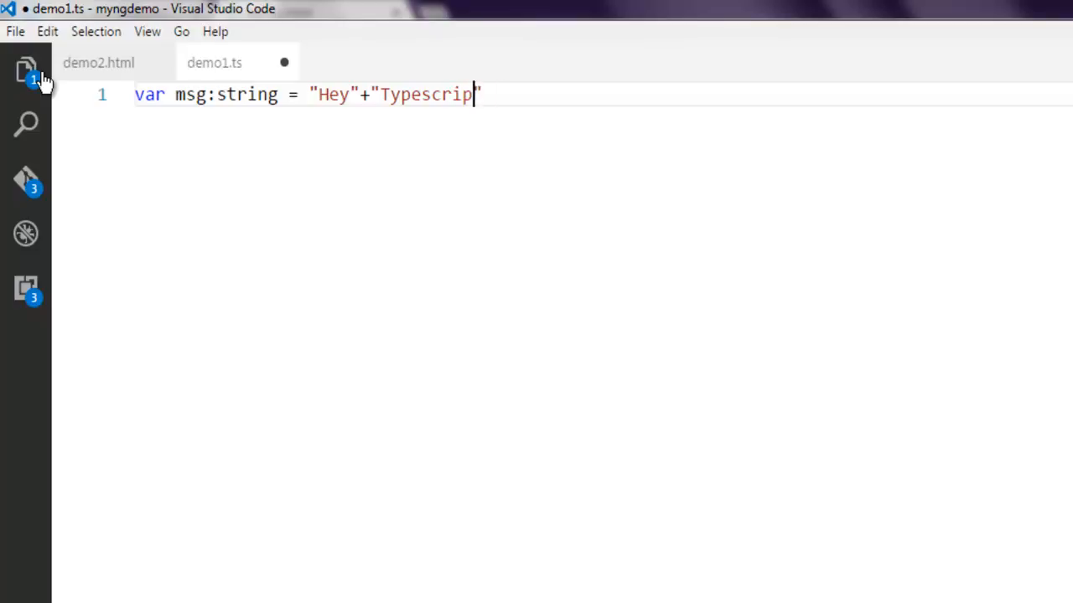
type("t")
type("d")
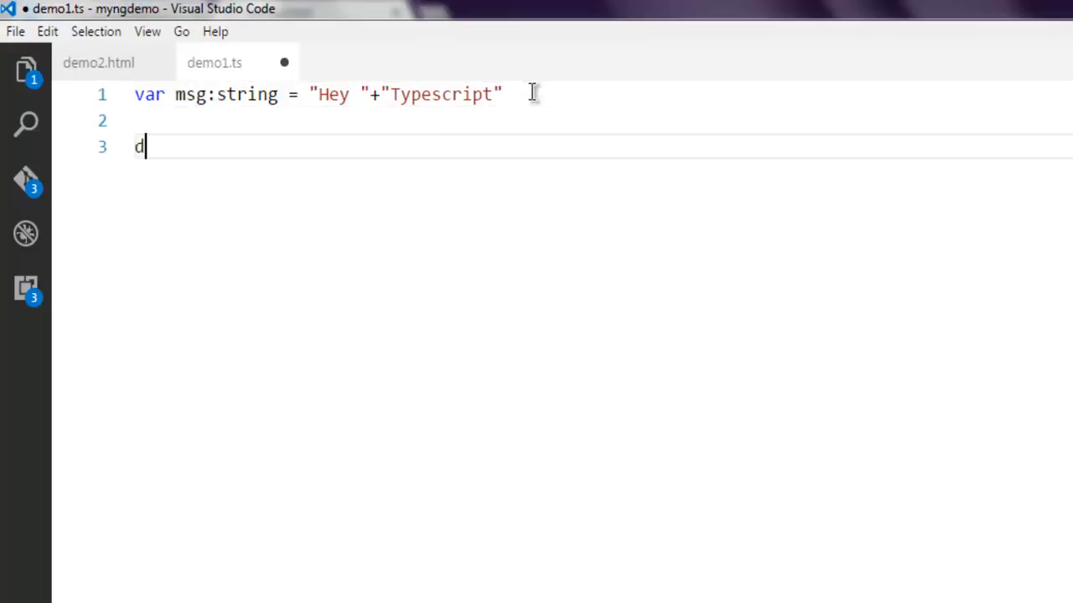
type("ocument.write(")
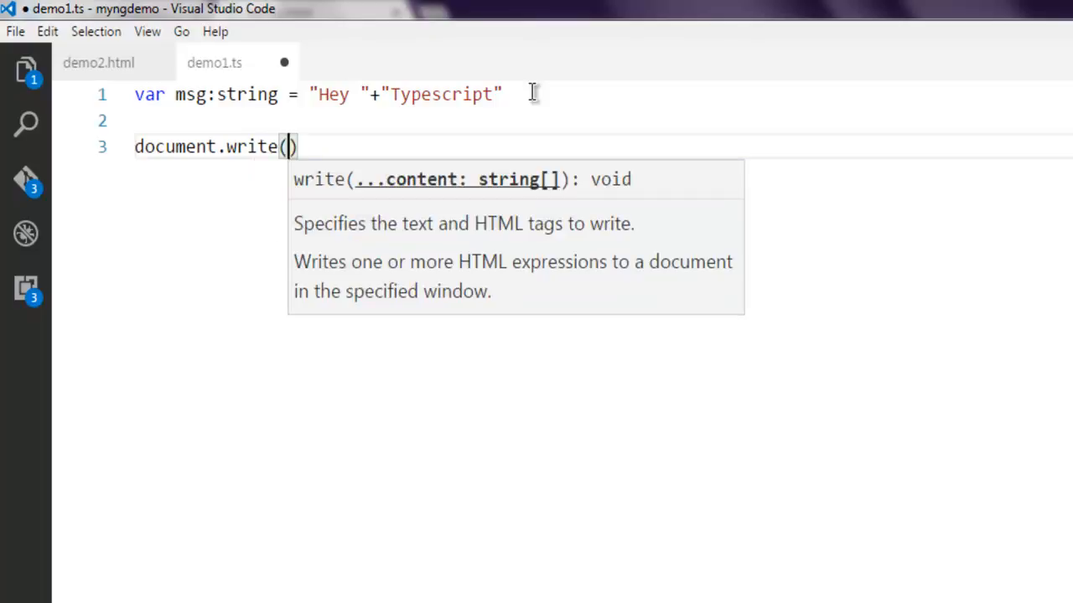
type("msg")
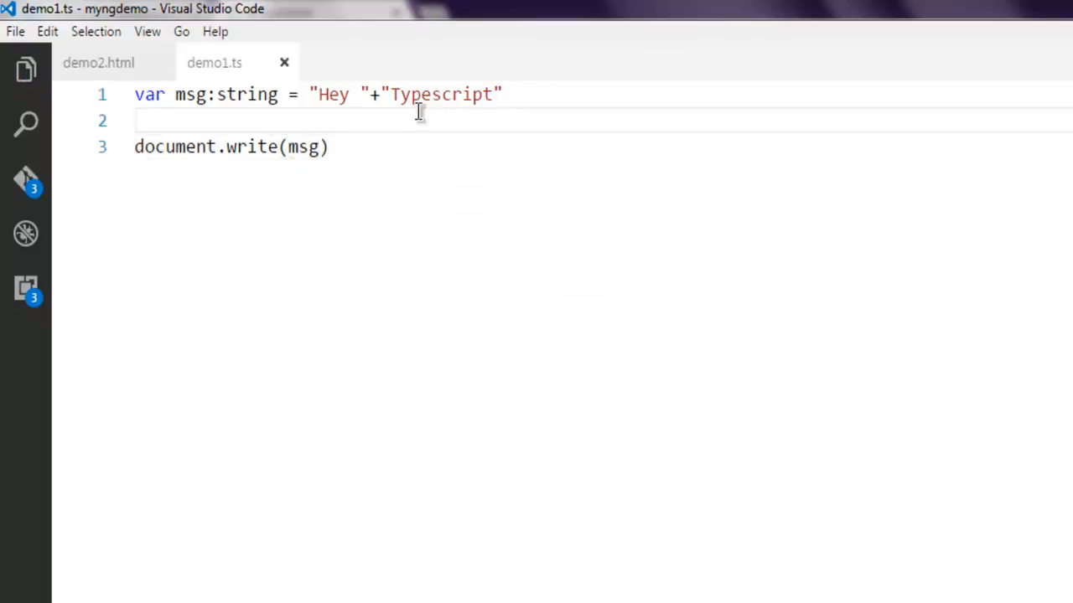
mouse_move(419, 109)
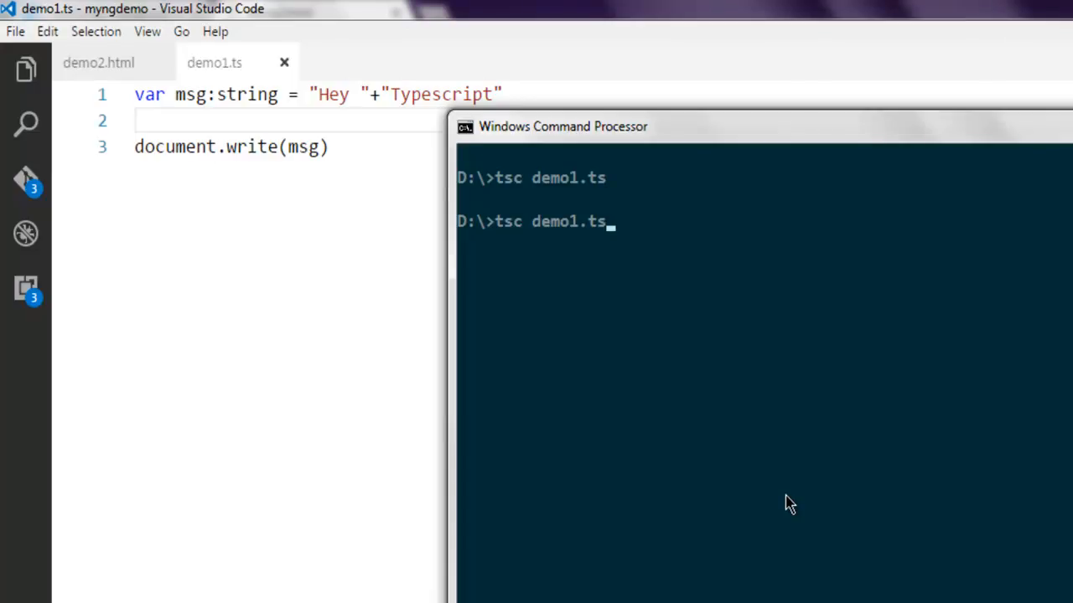
Compile demo1.ts with tsc and return to demo2.html in the editor
key("Return")
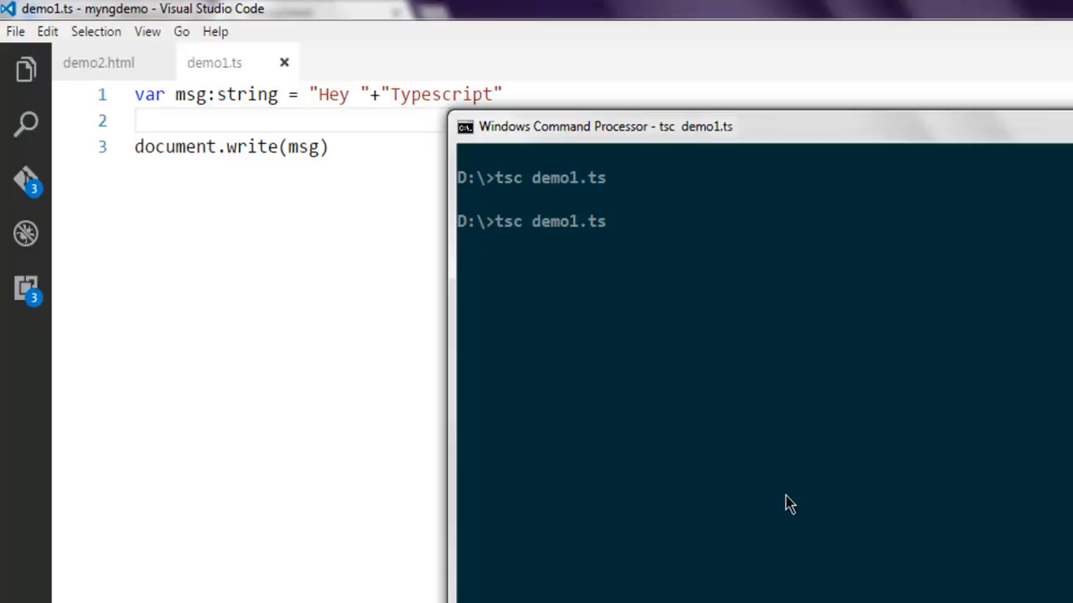
mouse_move(482, 280)
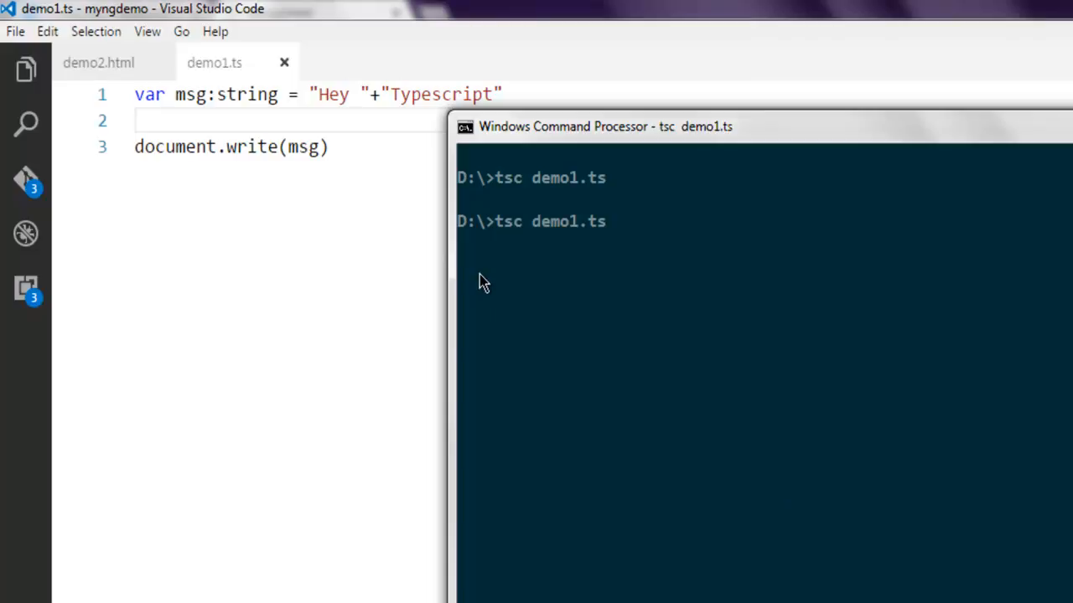
key("Return")
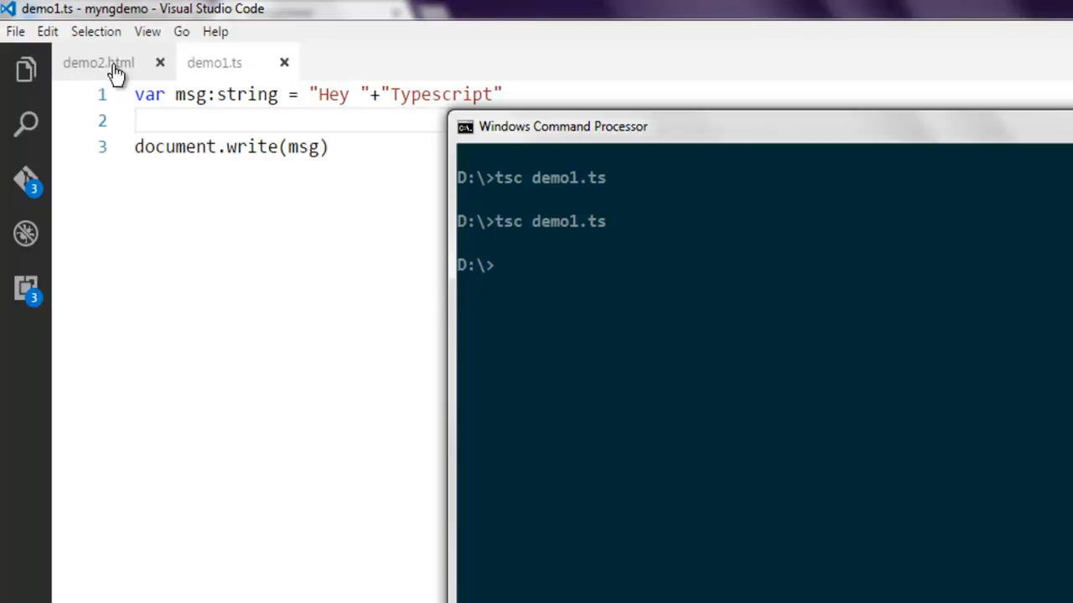
left_click(98, 62)
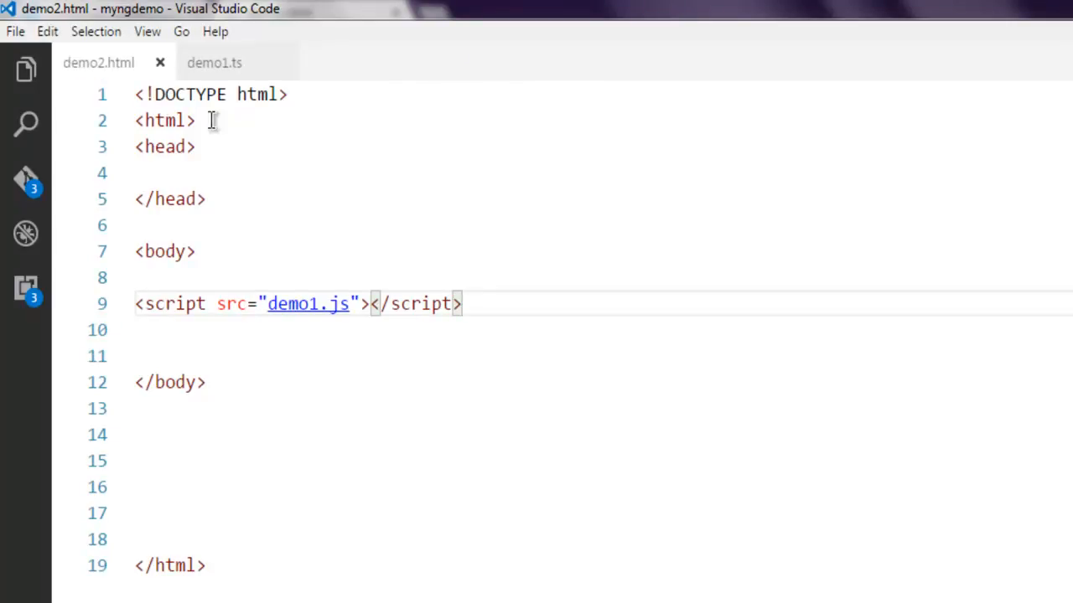
left_click(215, 62)
type("var")
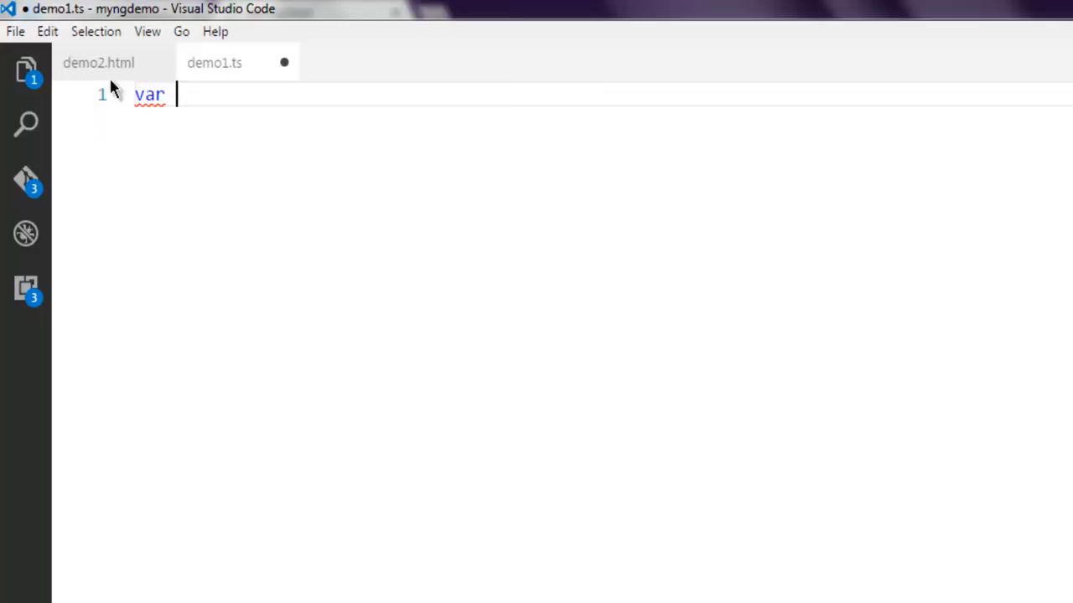
Declare num:number = -5 in demo1.ts
type("num:n")
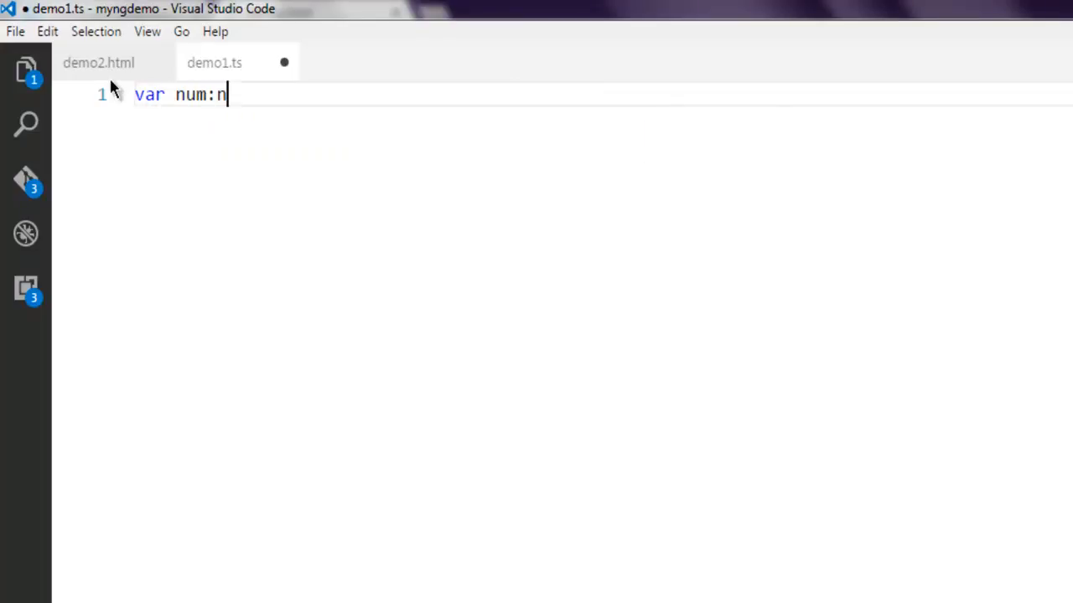
type("umber =")
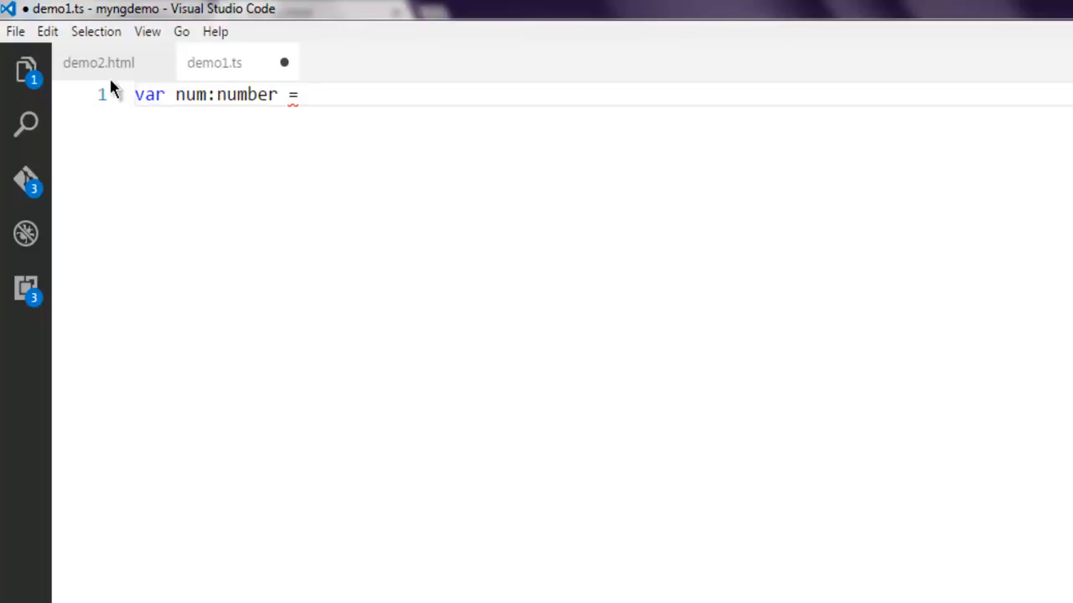
type("-5")
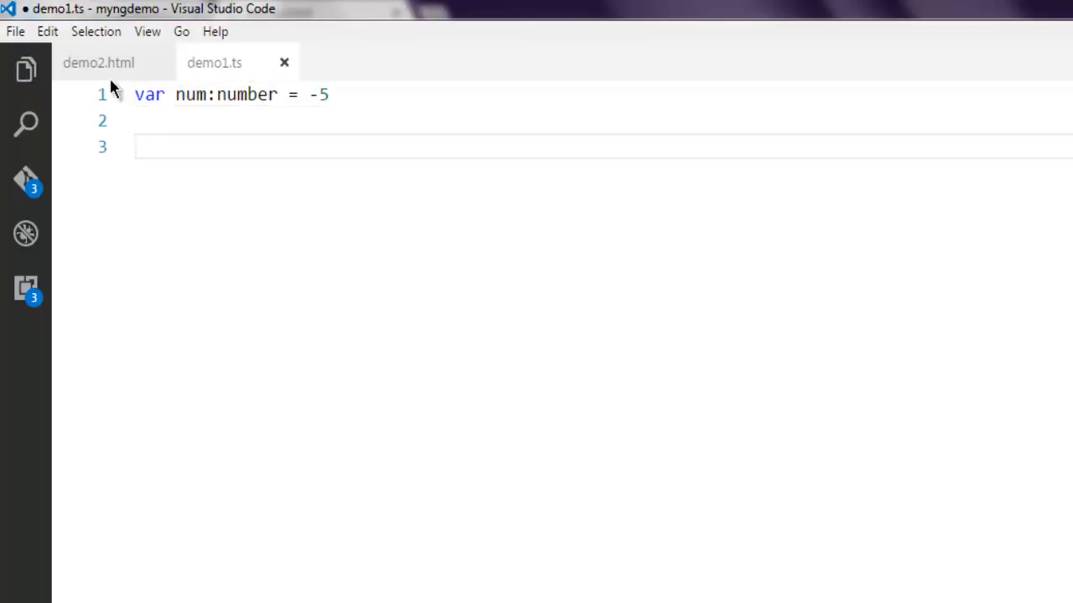
Set result = num > 0 ? "positive" : "non-positive" and write result to the page
type("var result:")
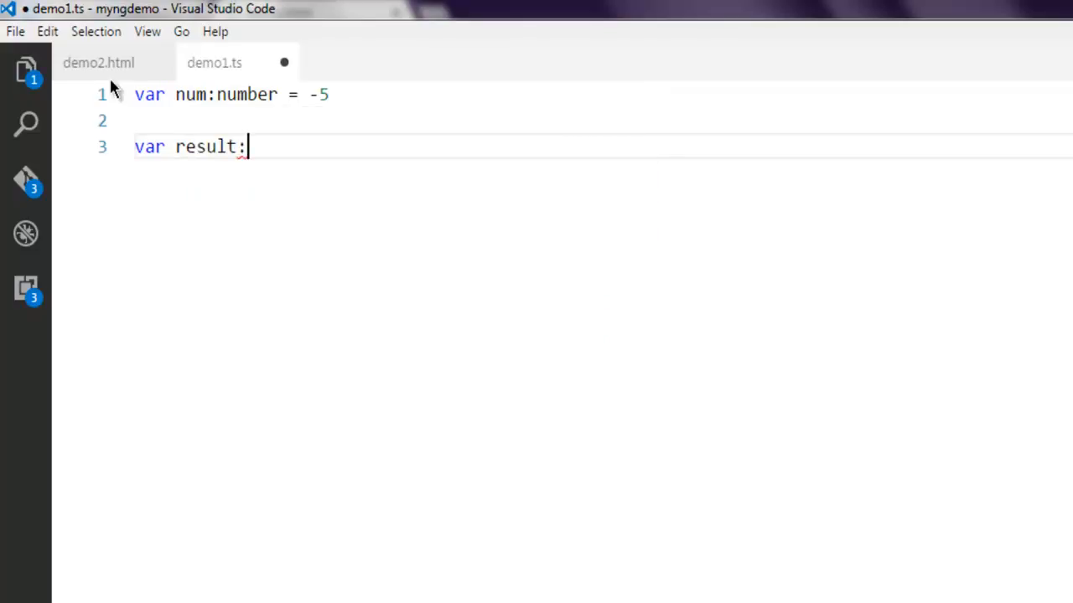
key("Backspace")
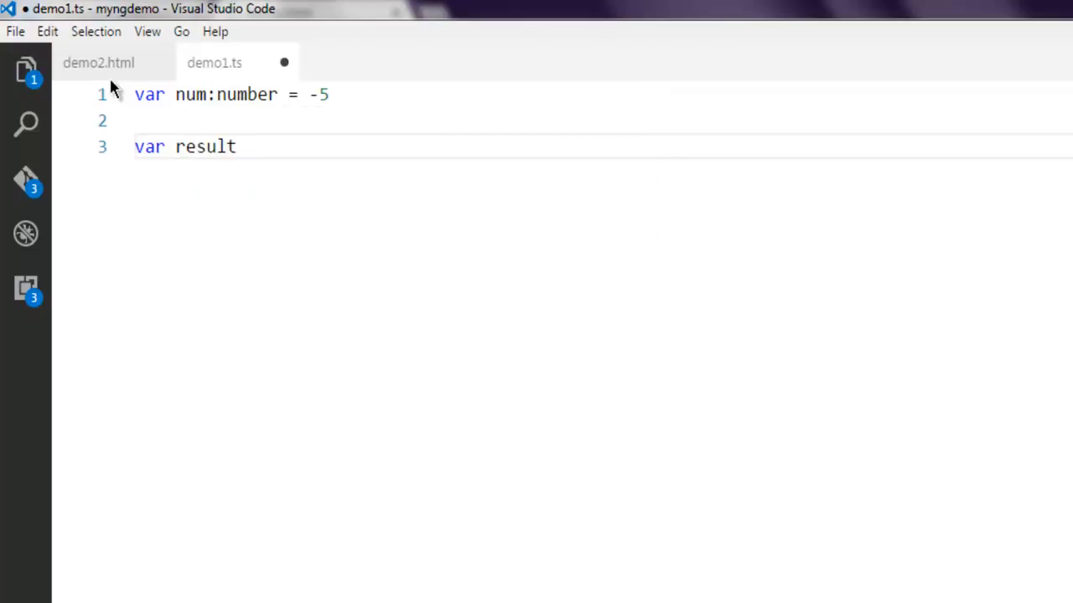
type("=n")
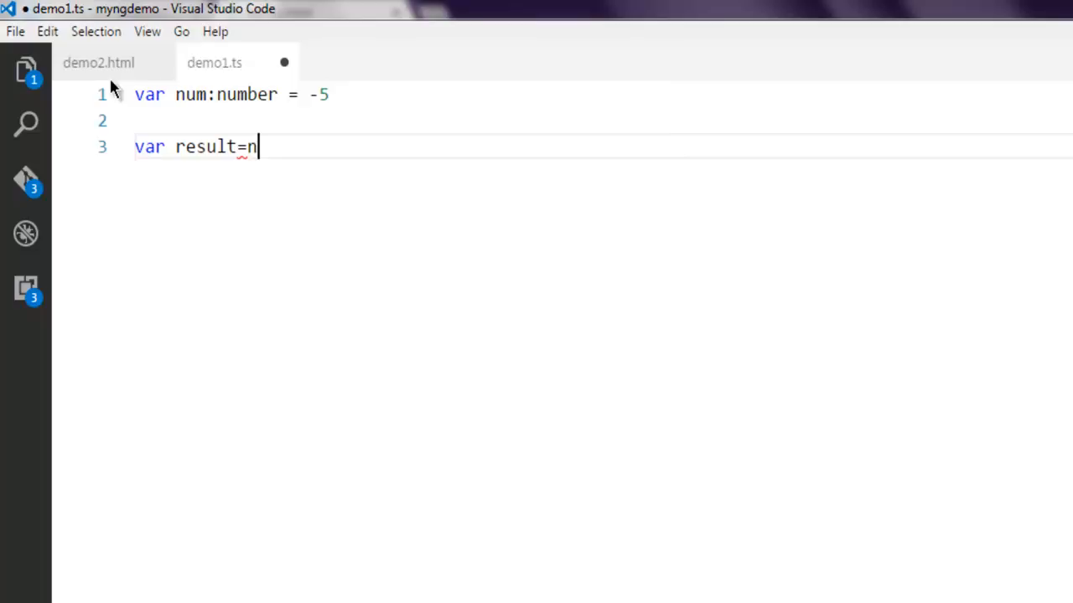
type("um >")
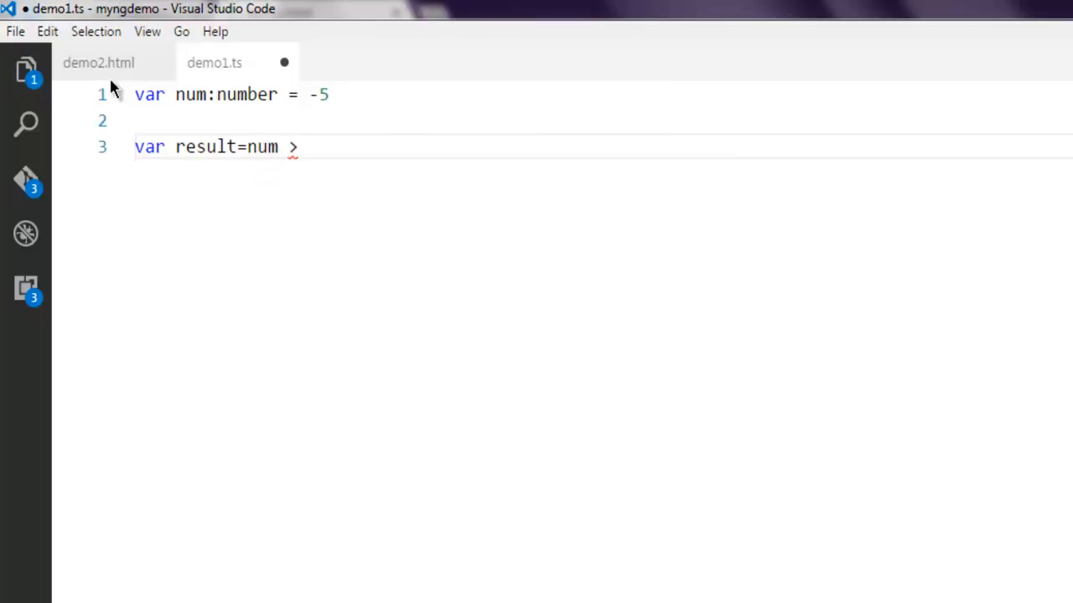
type("0")
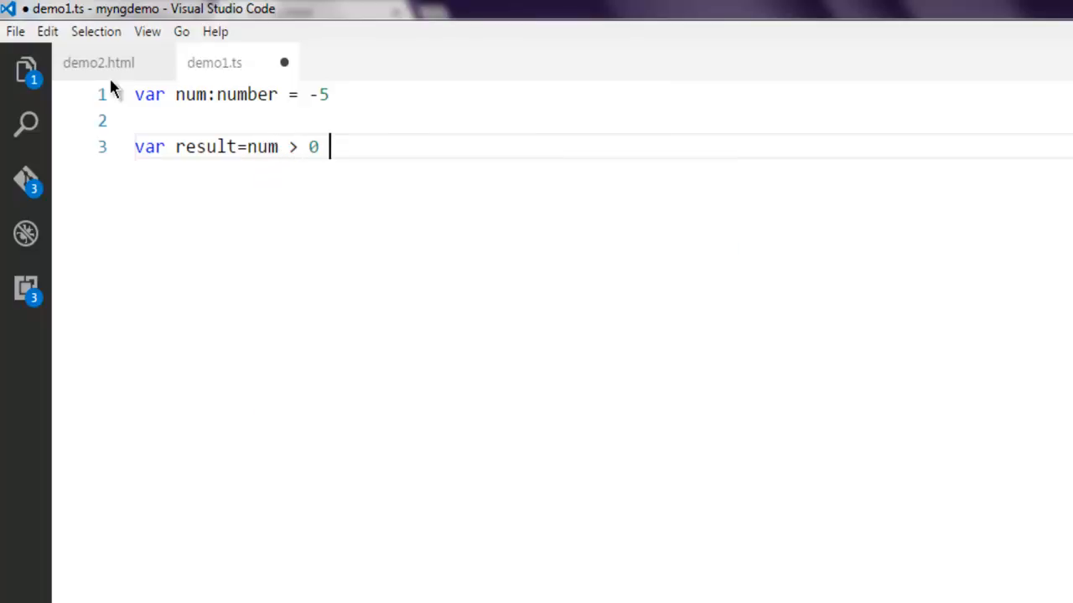
type("?")
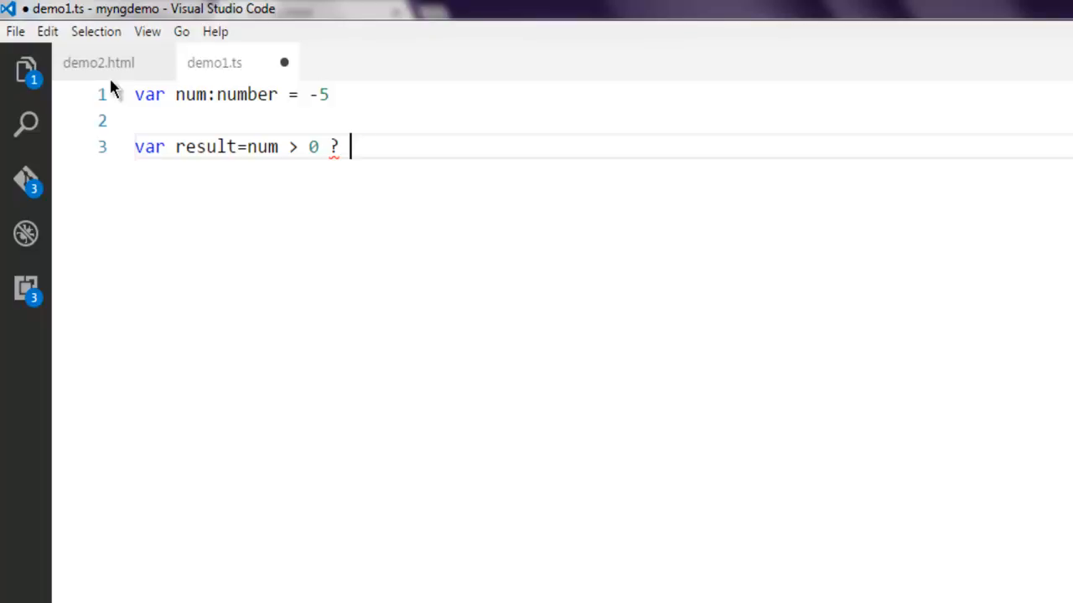
type("\"positive\"")
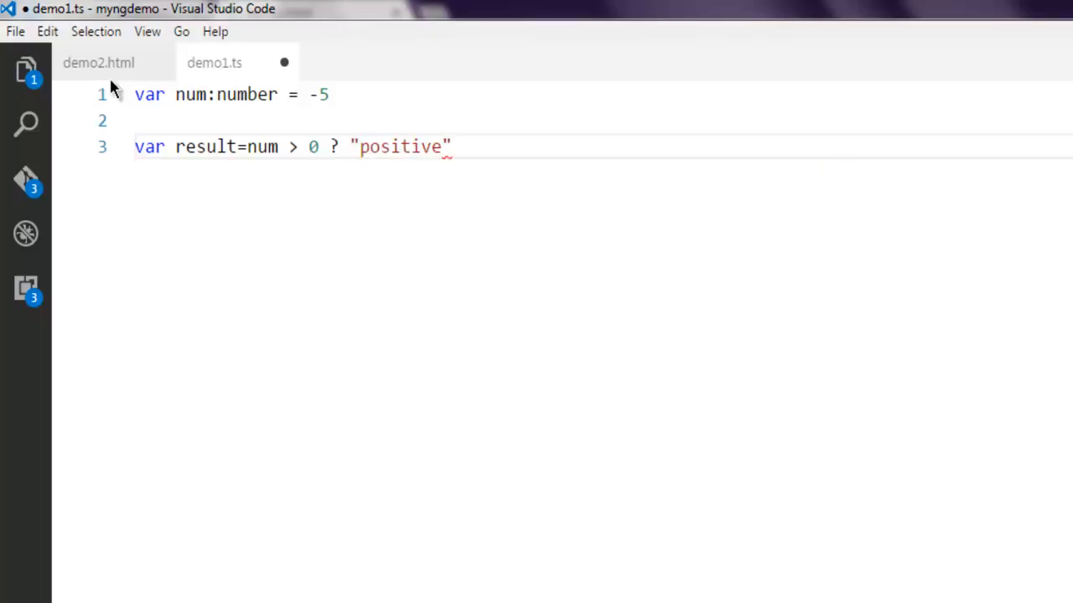
type(":")
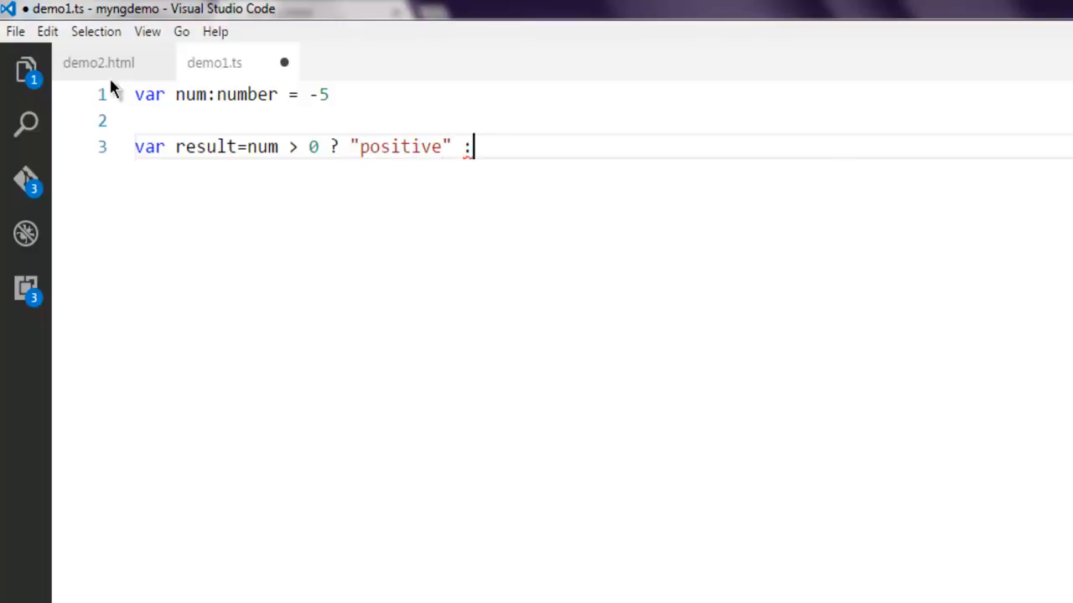
type("\"non-positive")
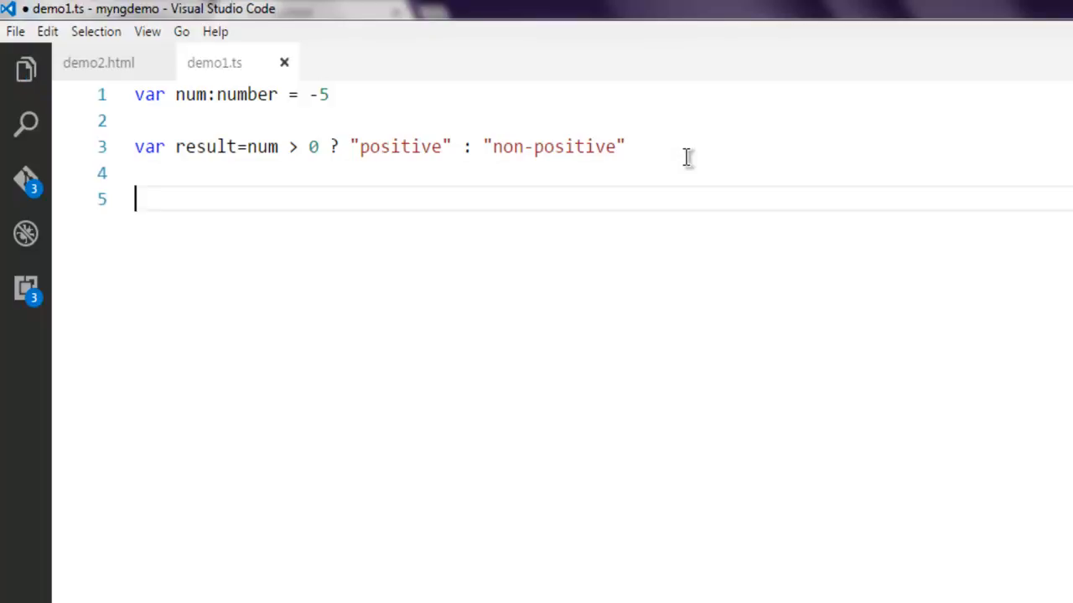
type("document.write(")
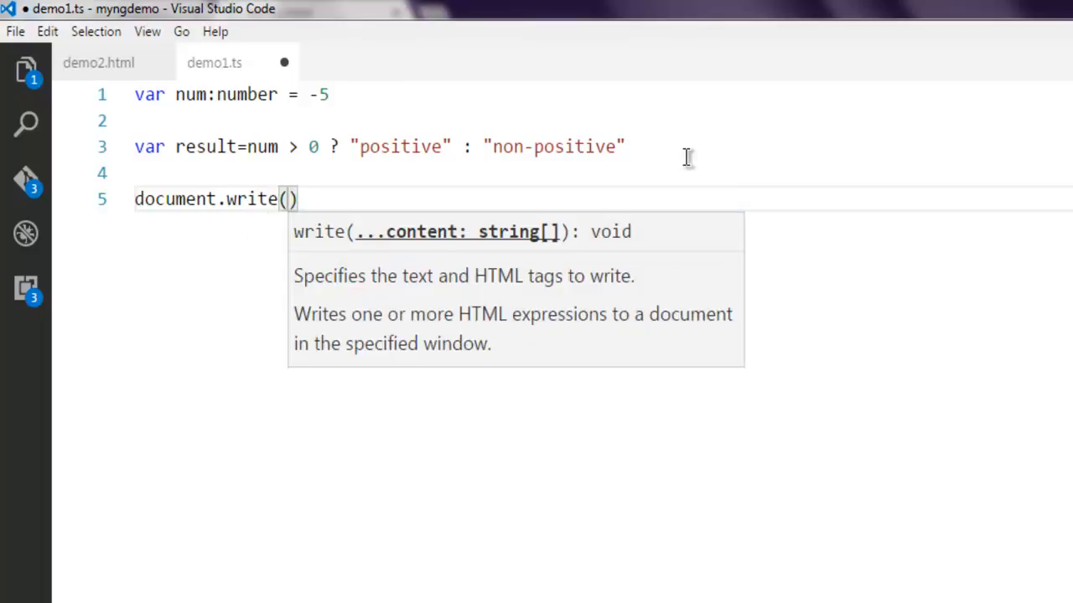
type("result")
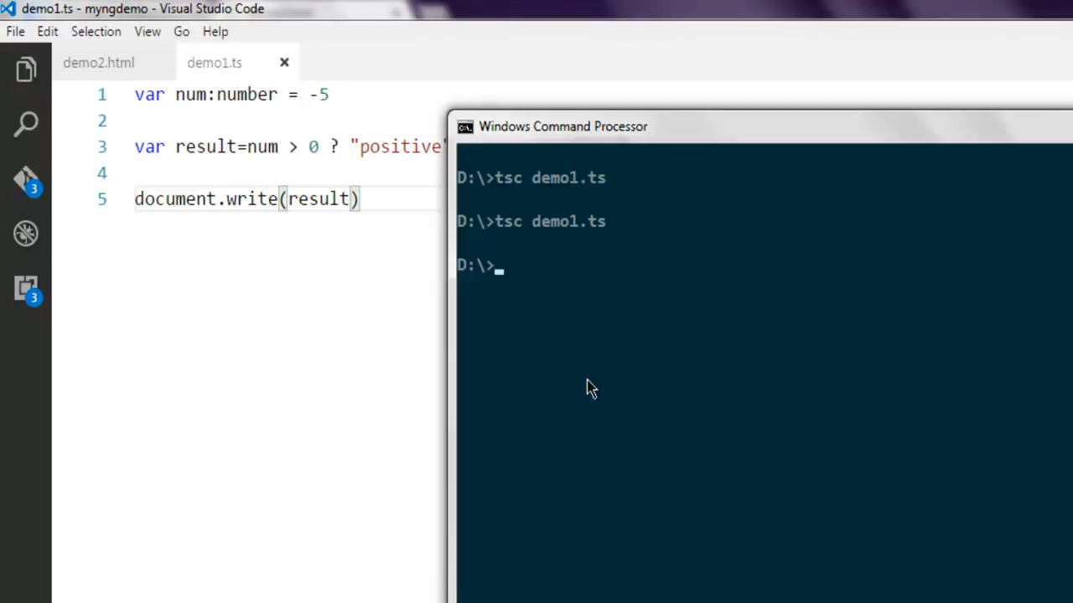
Recompile demo1.ts with tsc, then bring up demo2.html in Chrome
type("tsc demo1.ts")
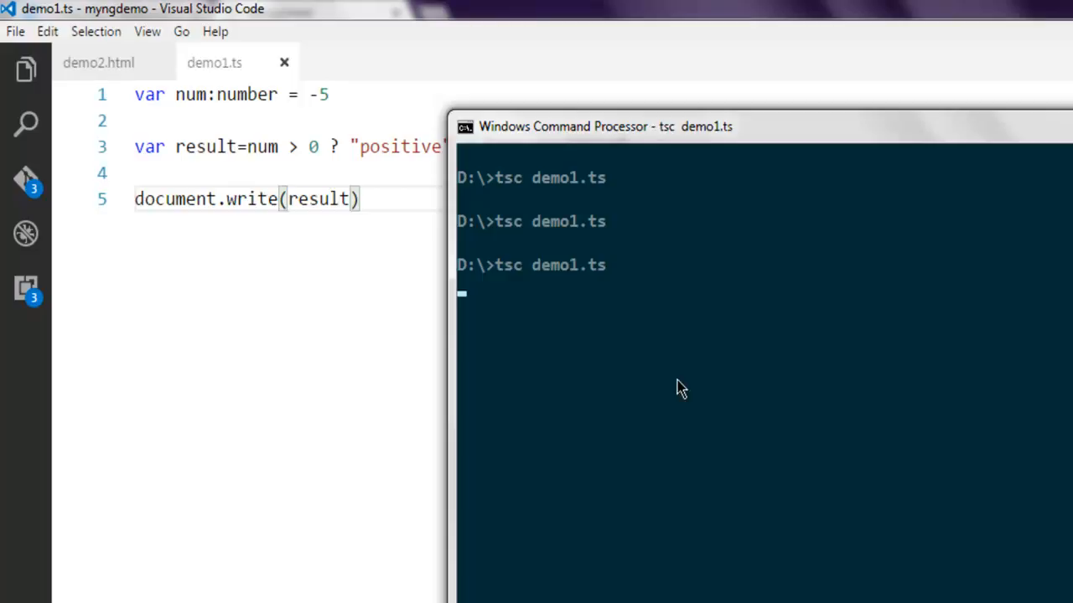
mouse_move(620, 367)
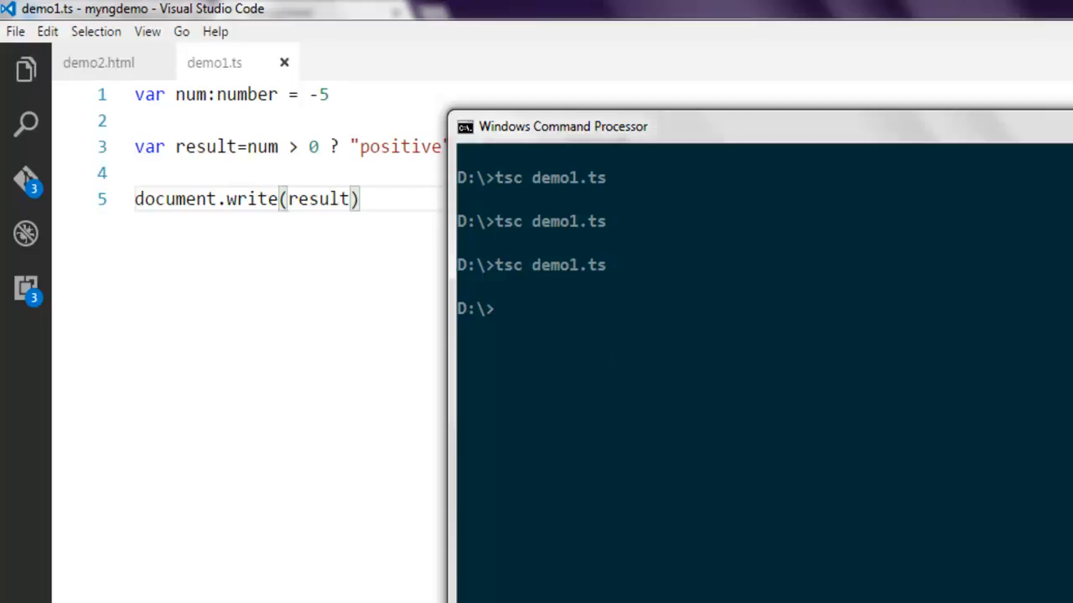
left_click(76, 47)
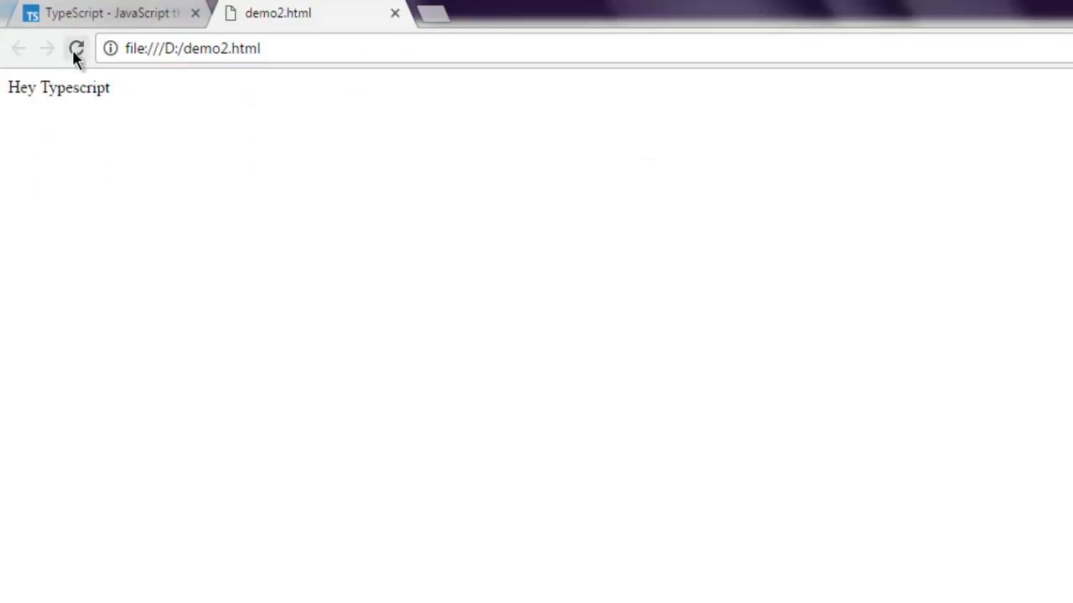
Reload demo2.html in Chrome to view the recompiled script's output
left_click(75, 48)
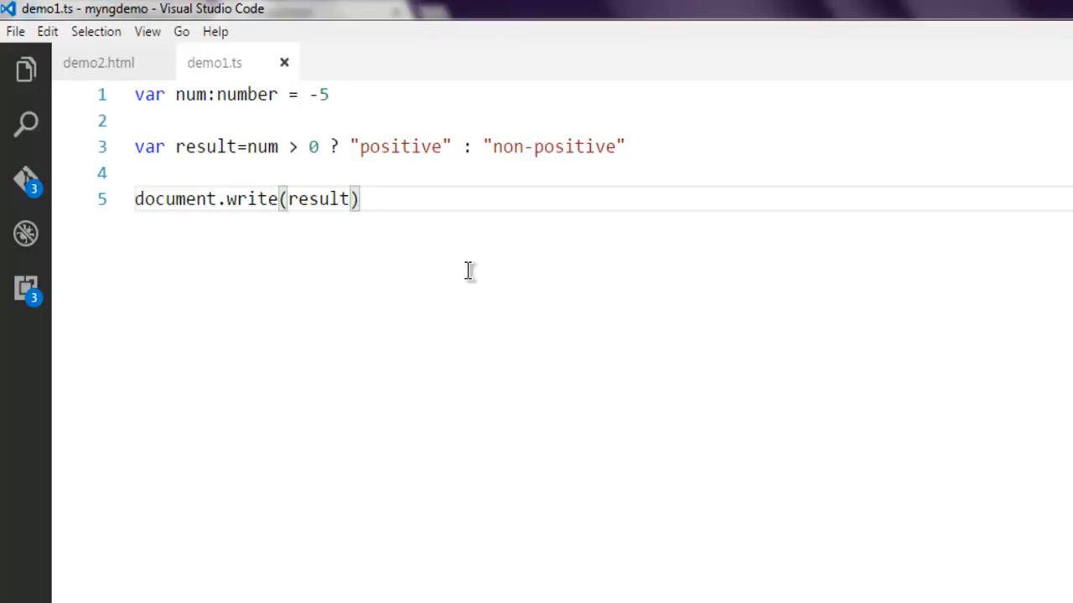
mouse_move(101, 116)
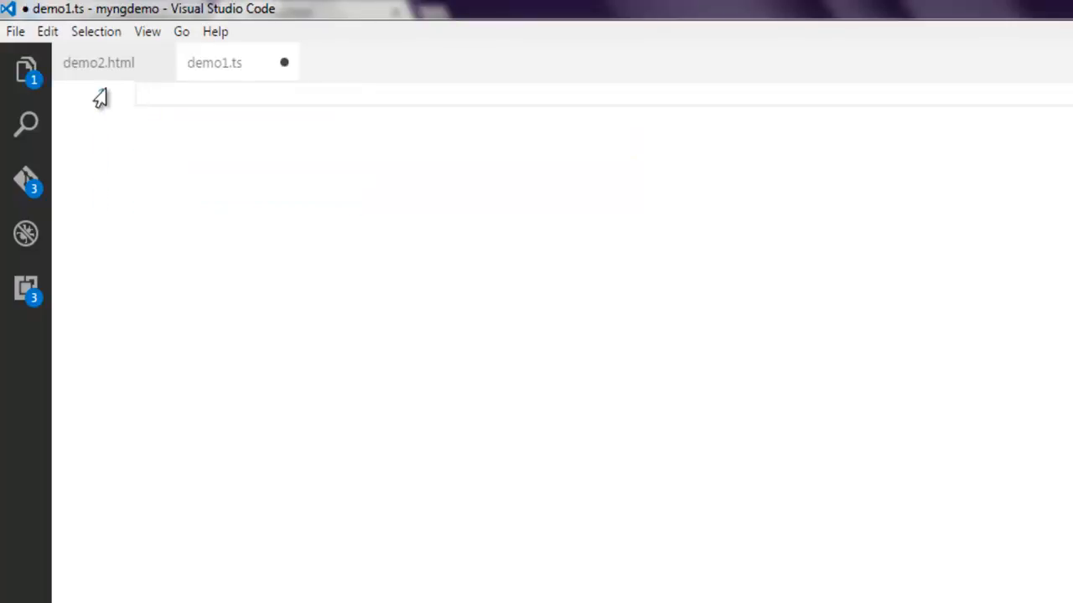
Write 'var num:number = -2' and 'document.write(typeof num)' into demo1.ts
type("var")
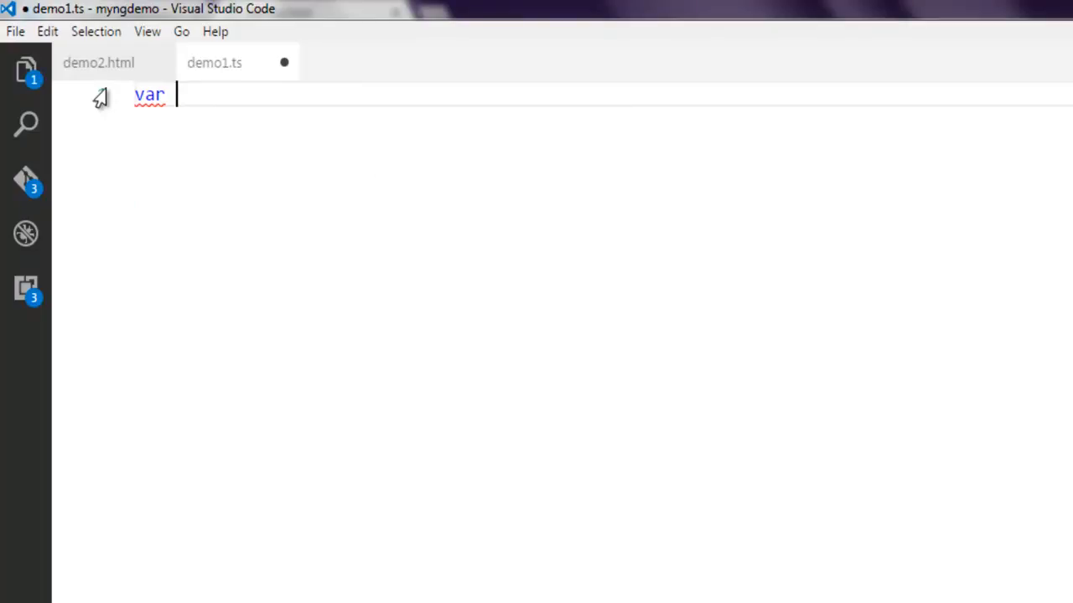
type("n")
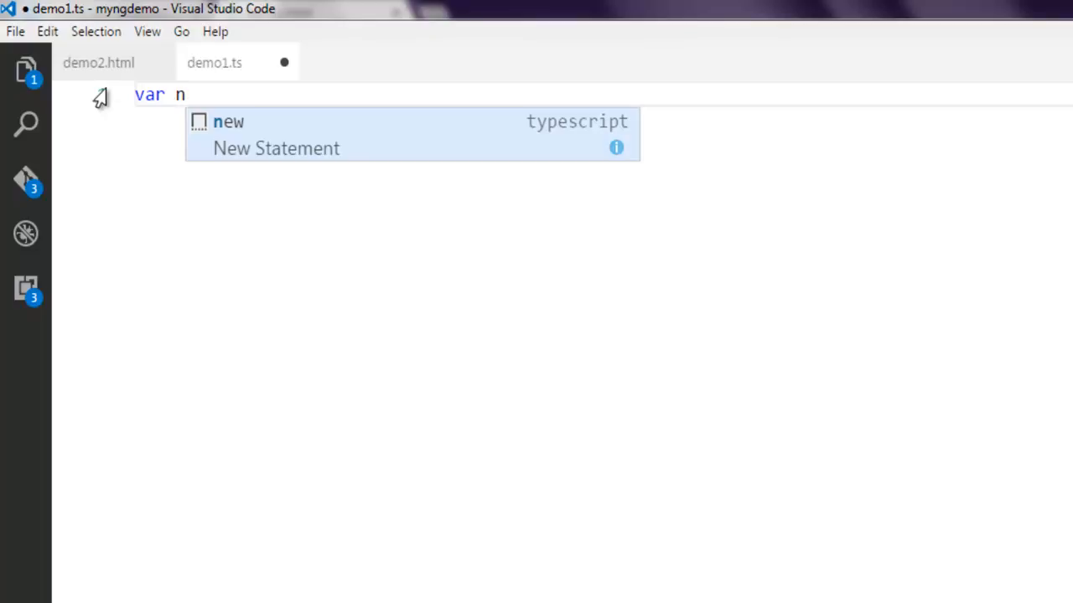
type("um:")
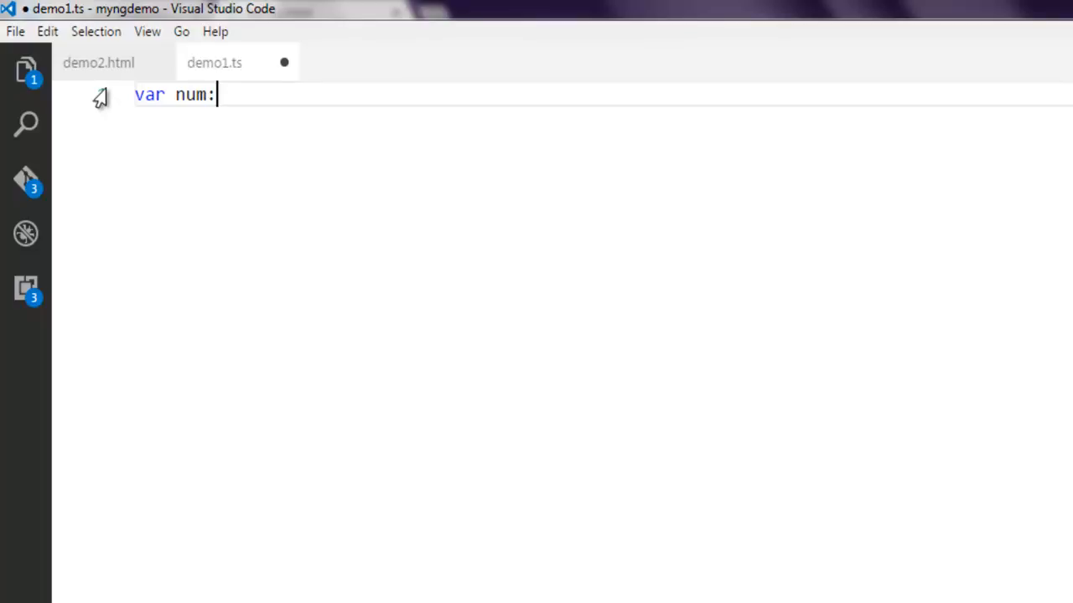
type("number =-2")
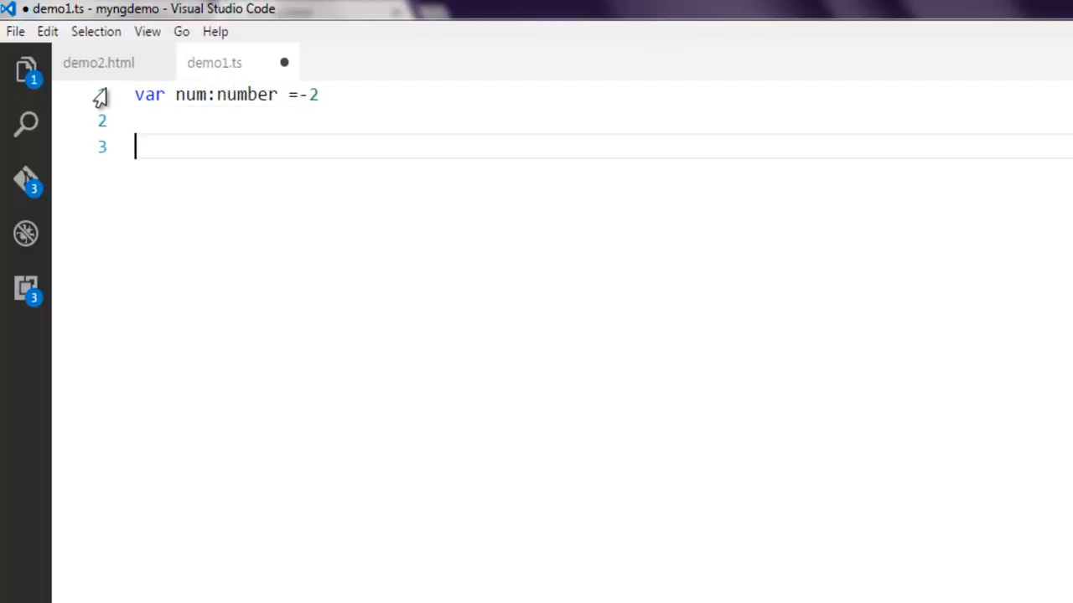
type("document")
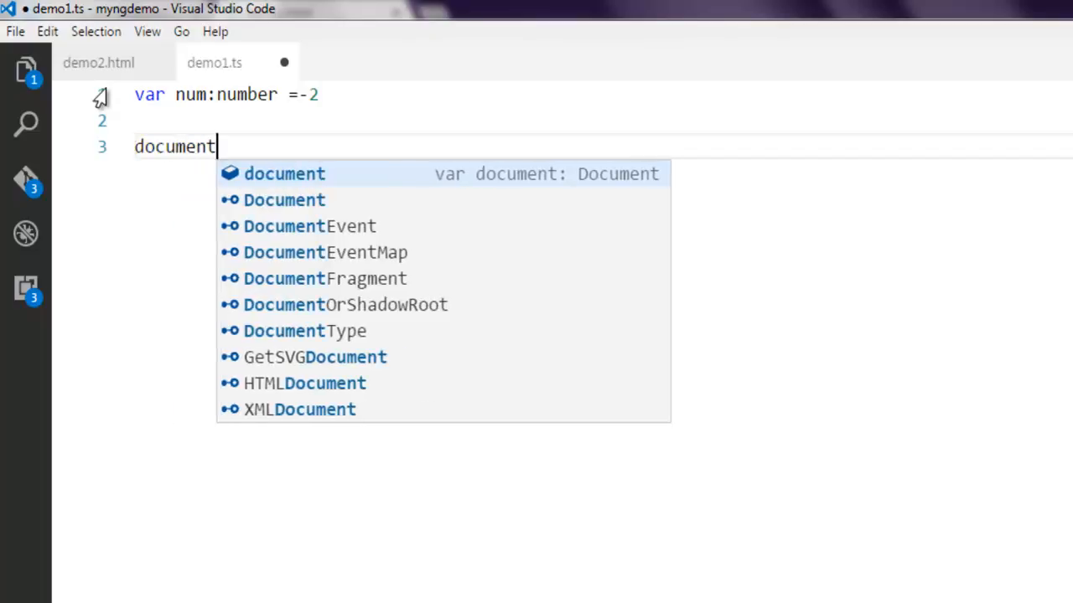
type(".write(")
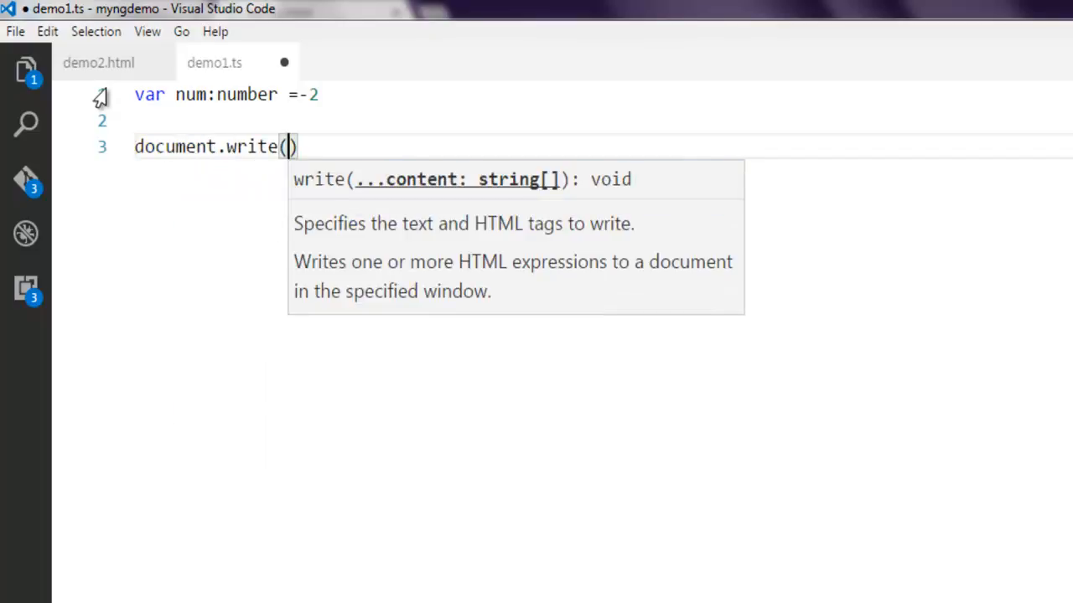
type("typeof")
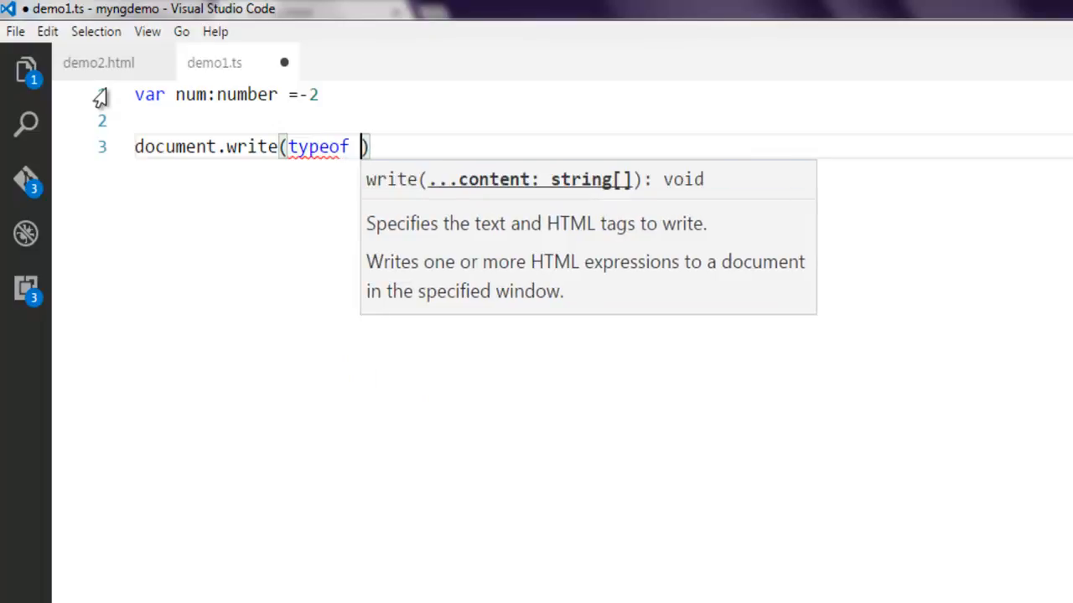
type("num")
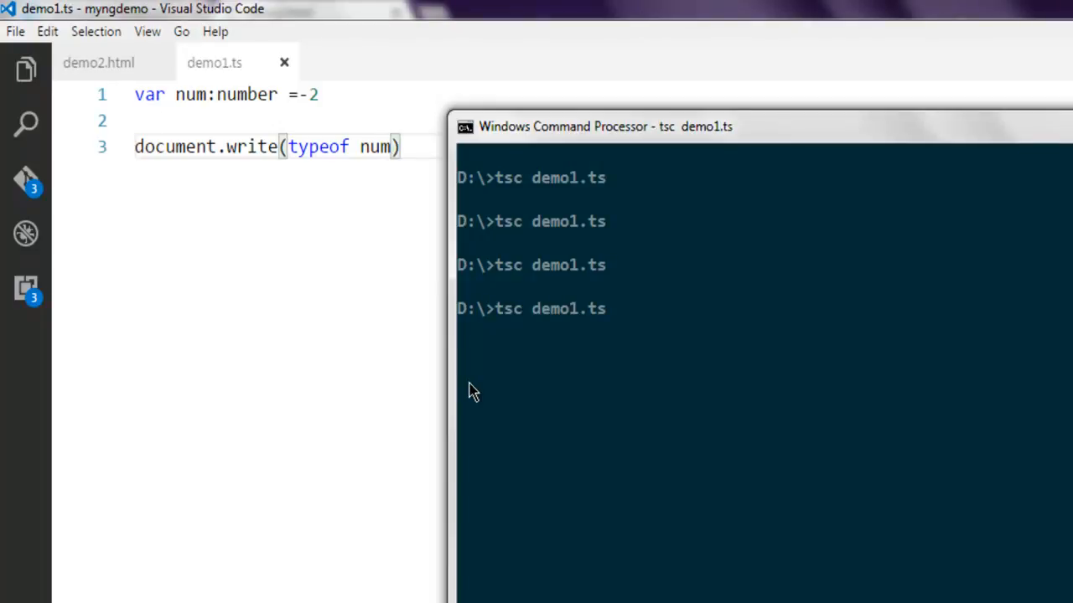
Rerun tsc demo1.ts from the command prompt
key("Return")
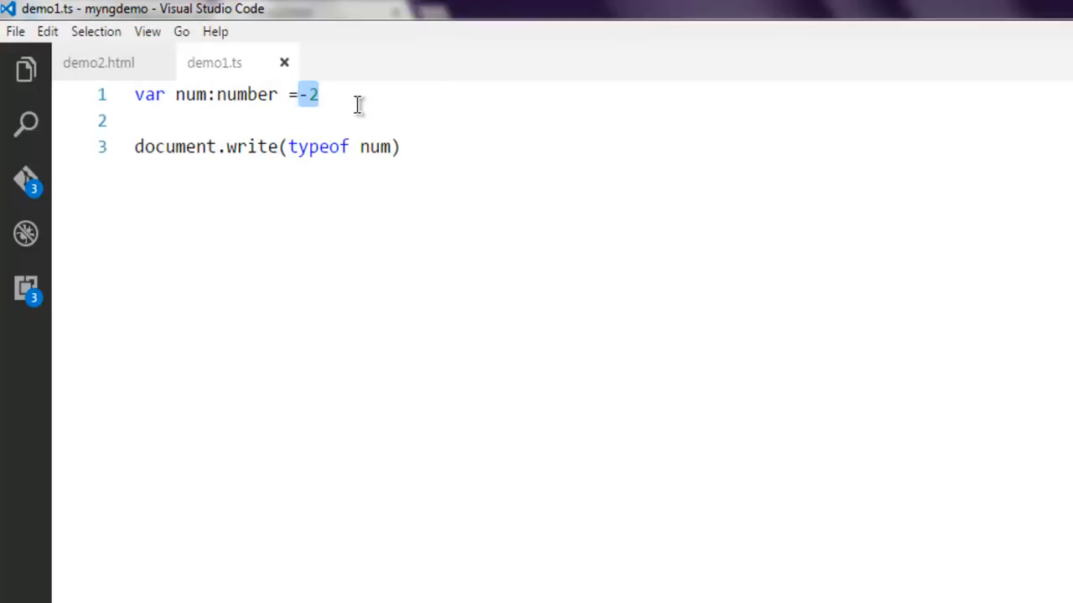
Change num's value to 'string1' and its type annotation to string
type("''")
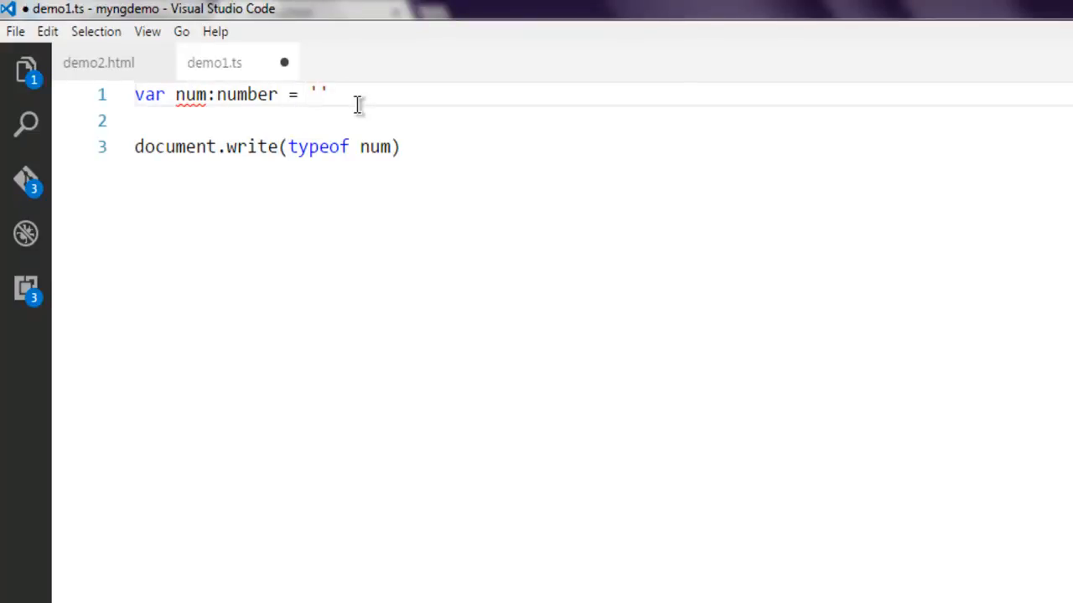
type("string")
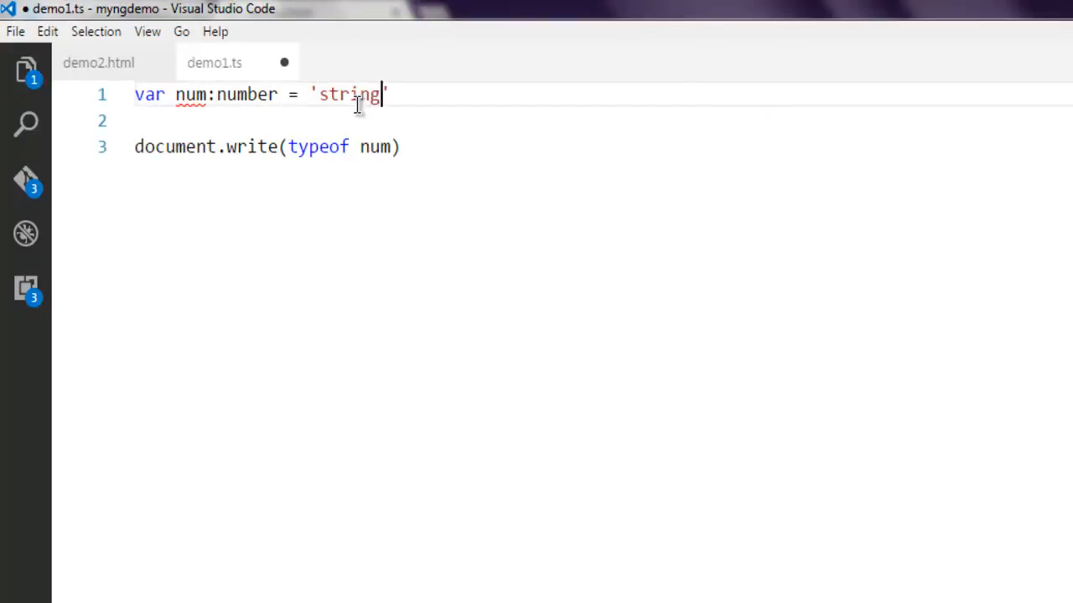
type("1")
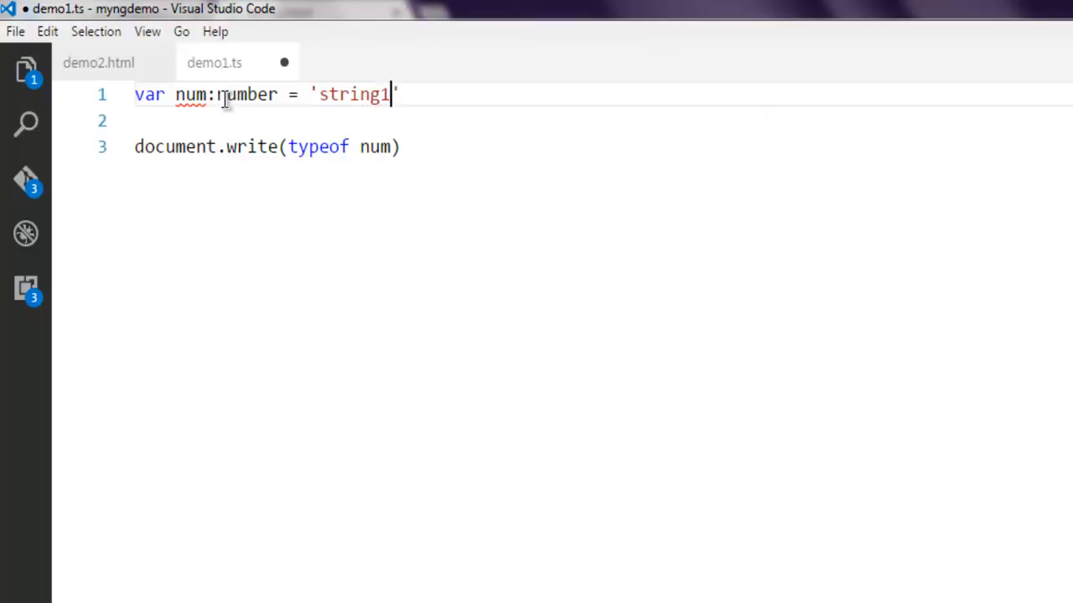
double_click(247, 94)
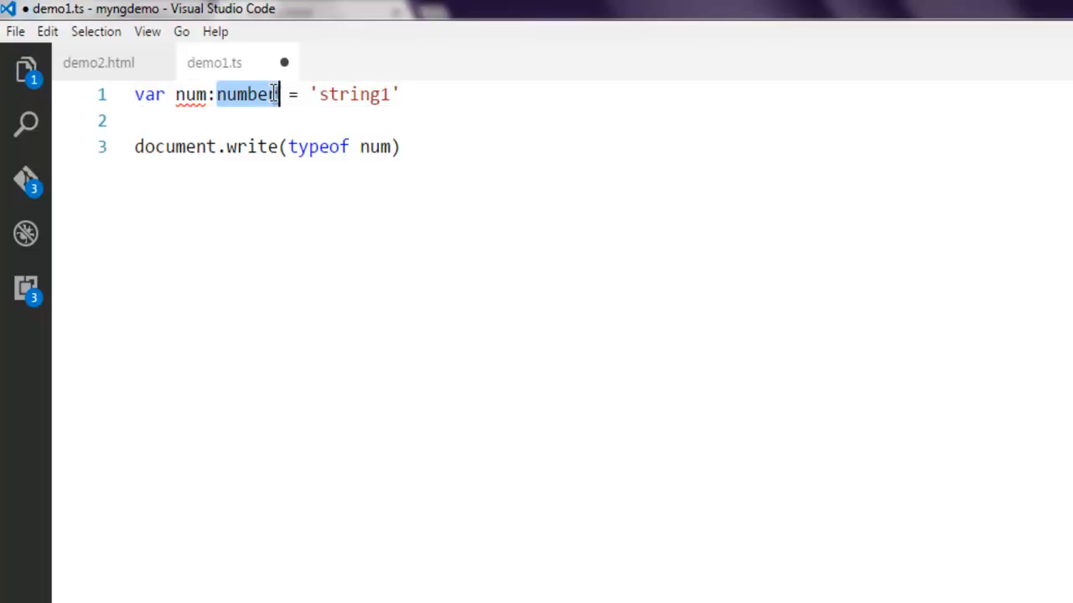
type("string")
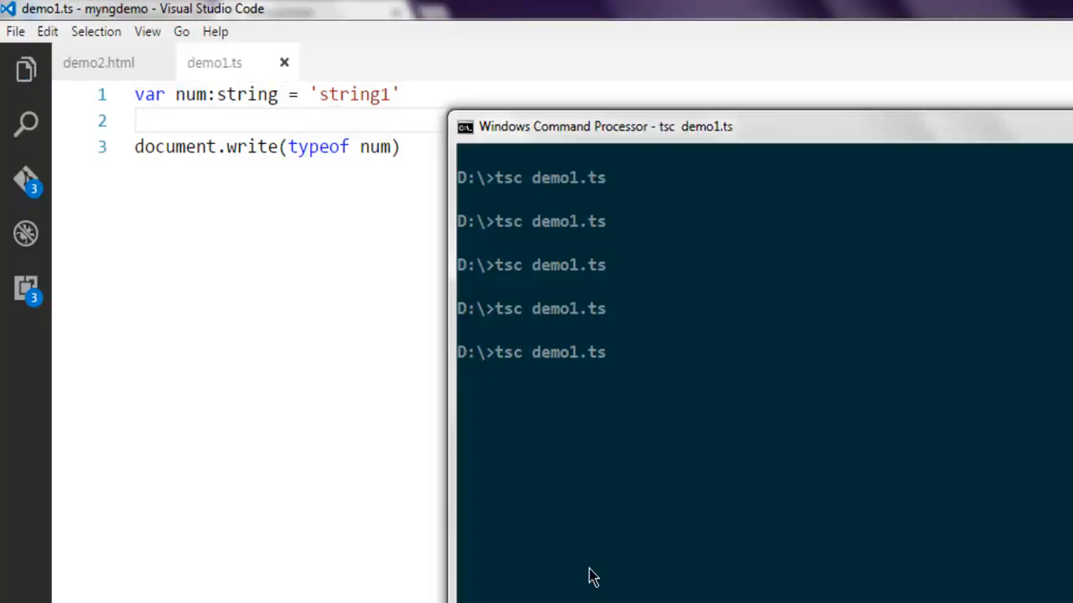
mouse_move(586, 560)
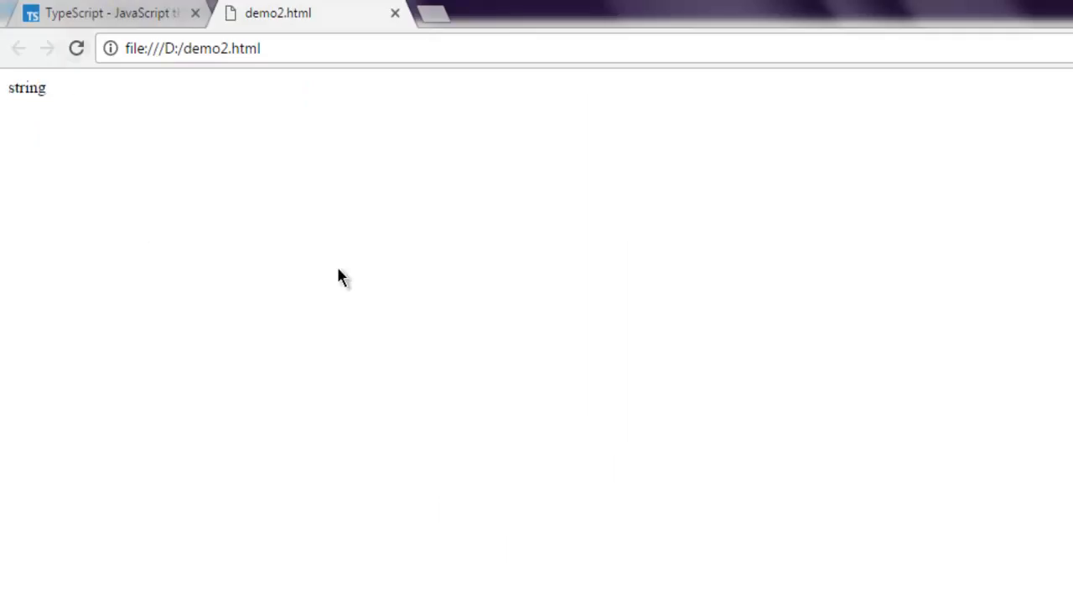
mouse_move(365, 196)
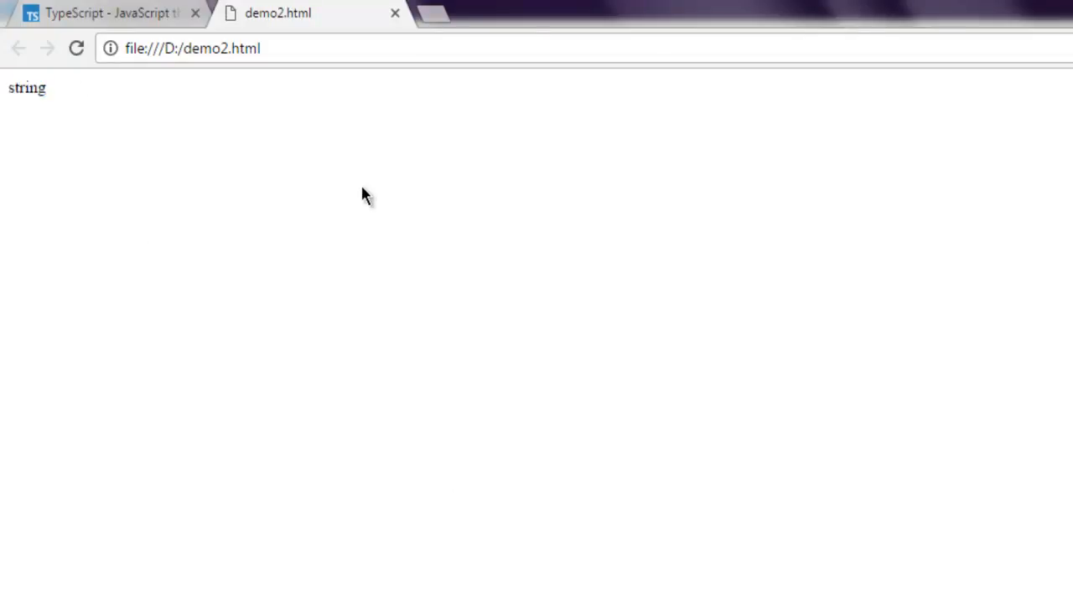